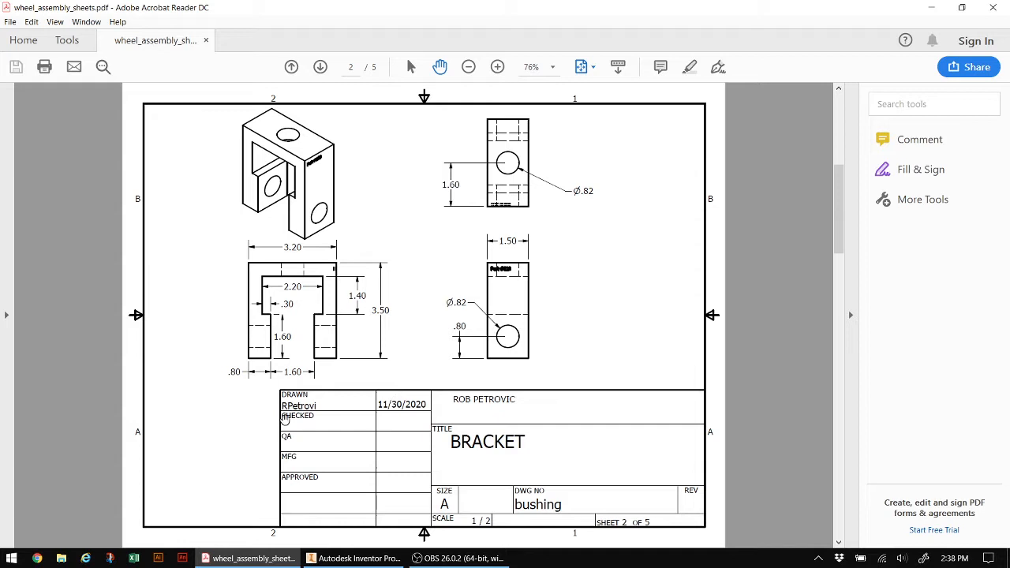
{"action": "mouse_move", "coordinate": [272, 353]}
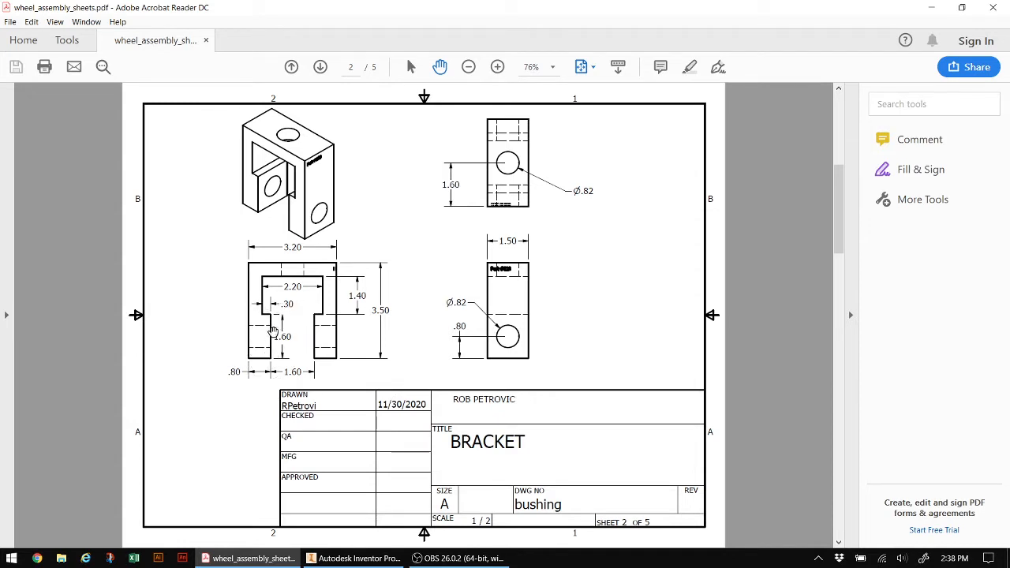
{"action": "mouse_move", "coordinate": [260, 376]}
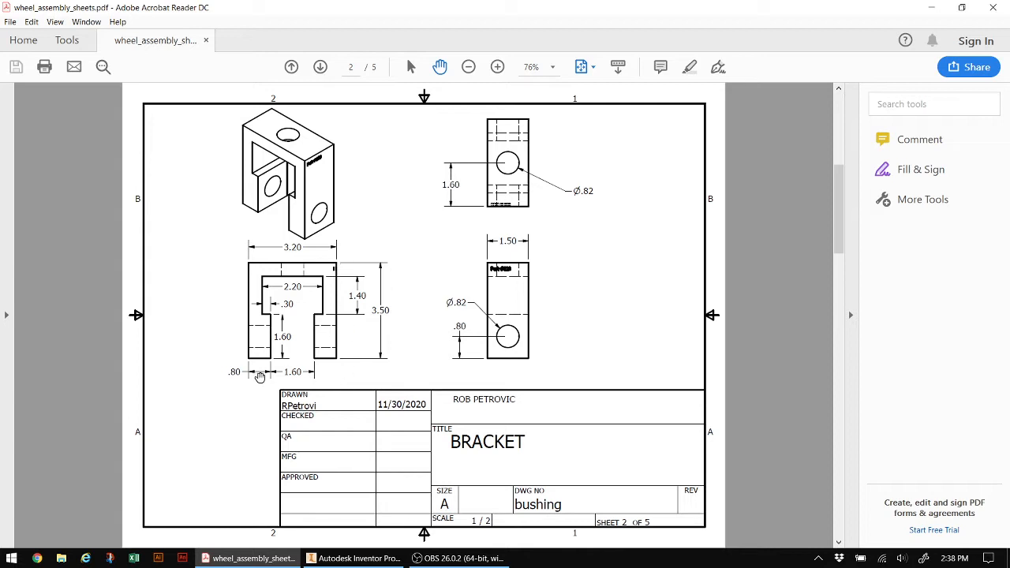
{"action": "mouse_move", "coordinate": [502, 269]}
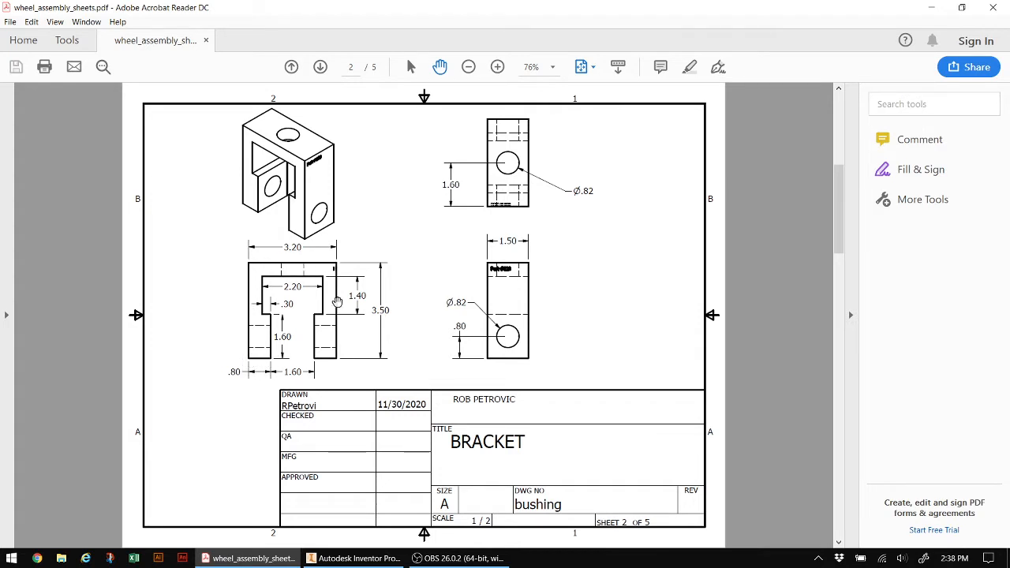
{"action": "mouse_move", "coordinate": [269, 283]}
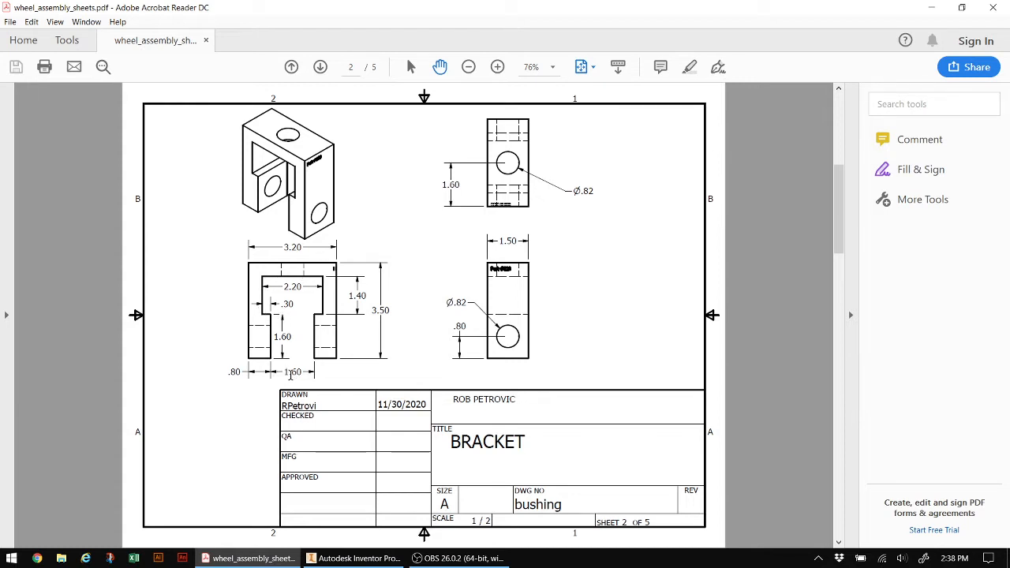
{"action": "mouse_move", "coordinate": [254, 281]}
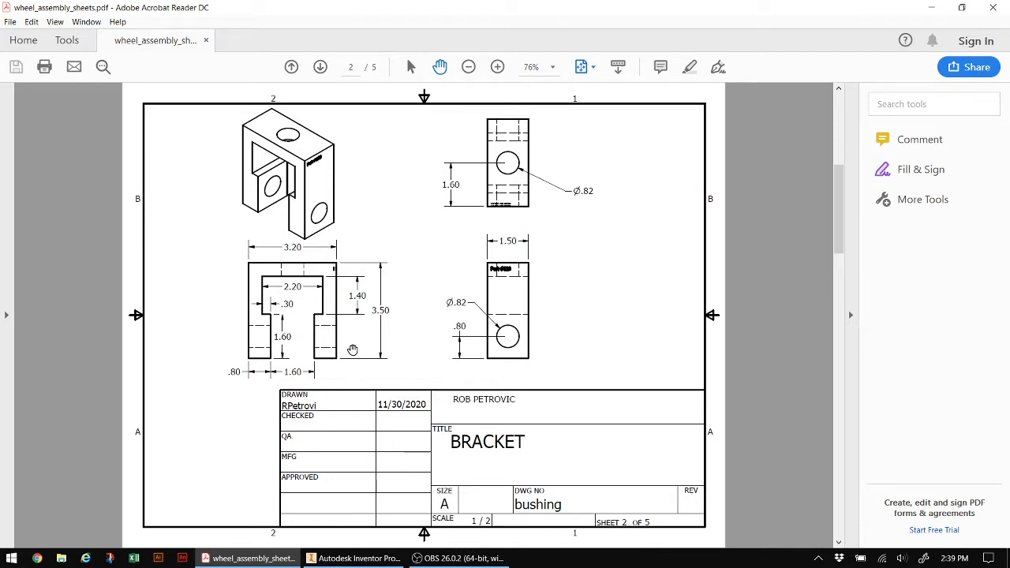
Return to Inventor and create a new blank part file (Part2) from the Home page
{"action": "left_click", "coordinate": [355, 559]}
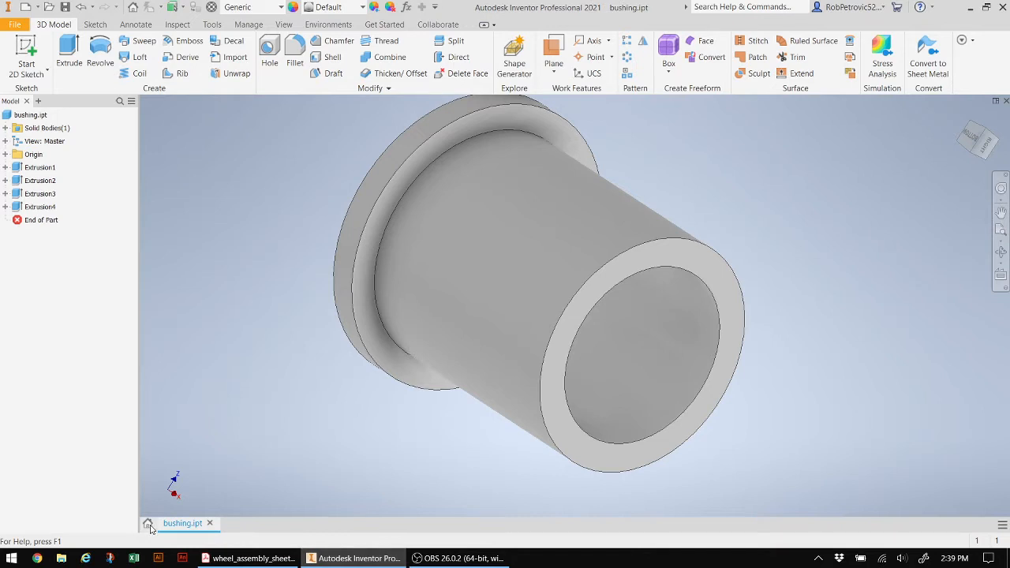
{"action": "left_click", "coordinate": [148, 524]}
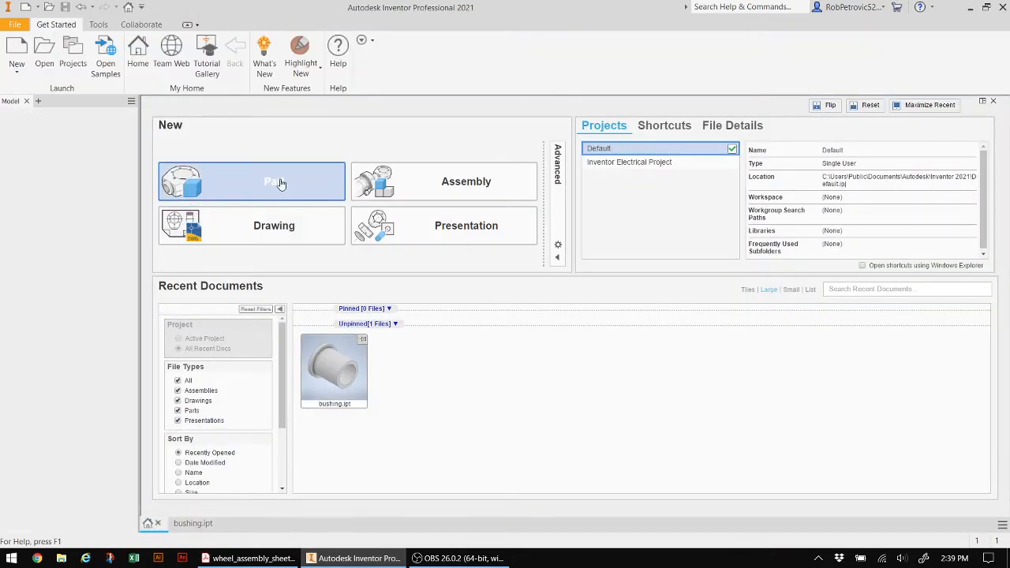
{"action": "left_click", "coordinate": [253, 180]}
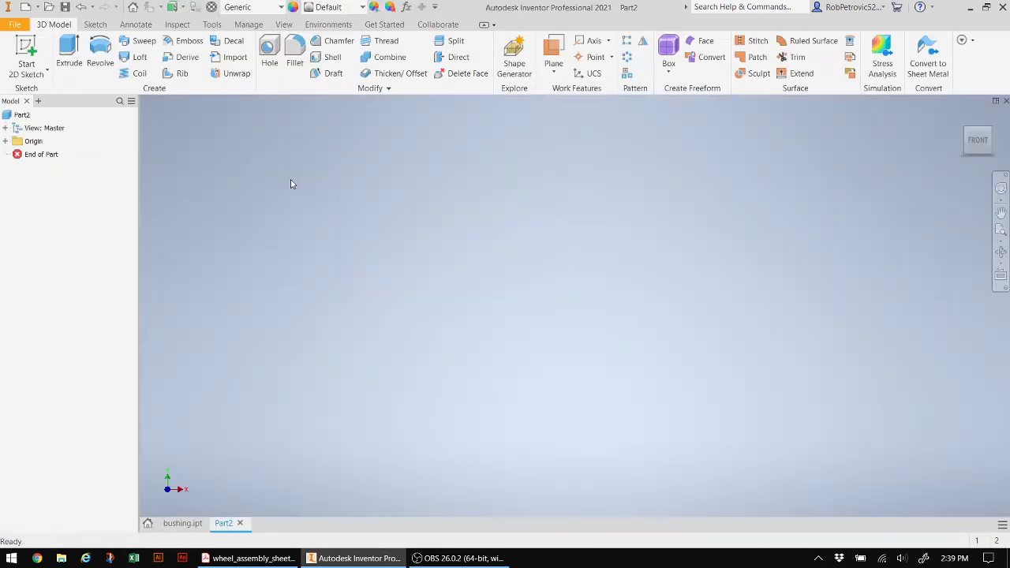
{"action": "mouse_move", "coordinate": [310, 176]}
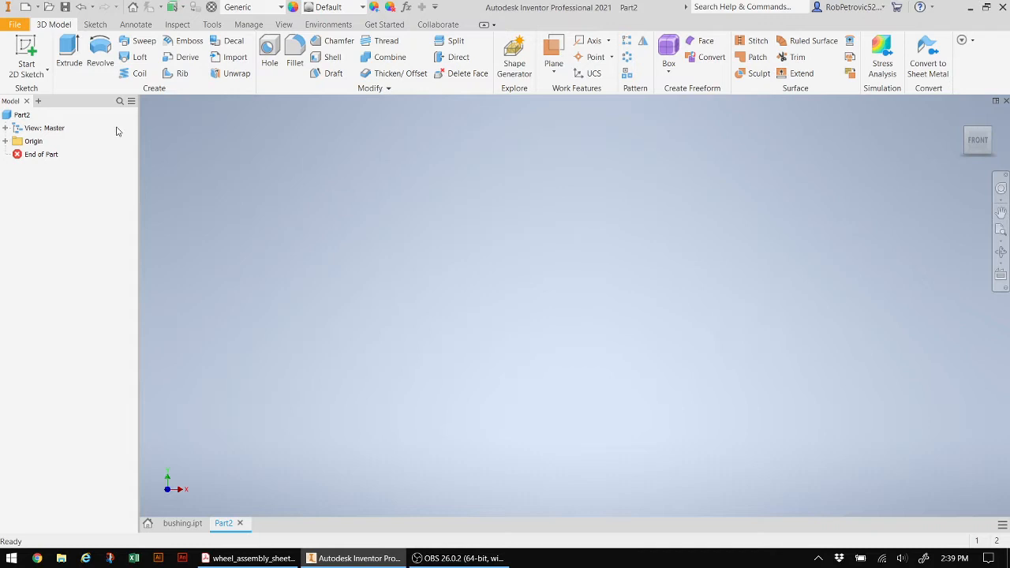
{"action": "mouse_move", "coordinate": [25, 47]}
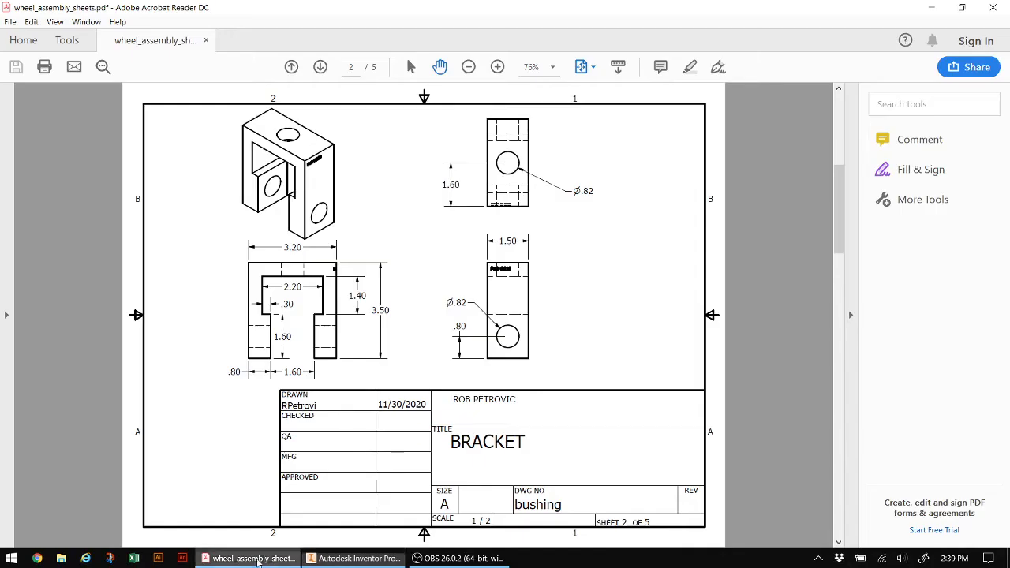
{"action": "mouse_move", "coordinate": [329, 311]}
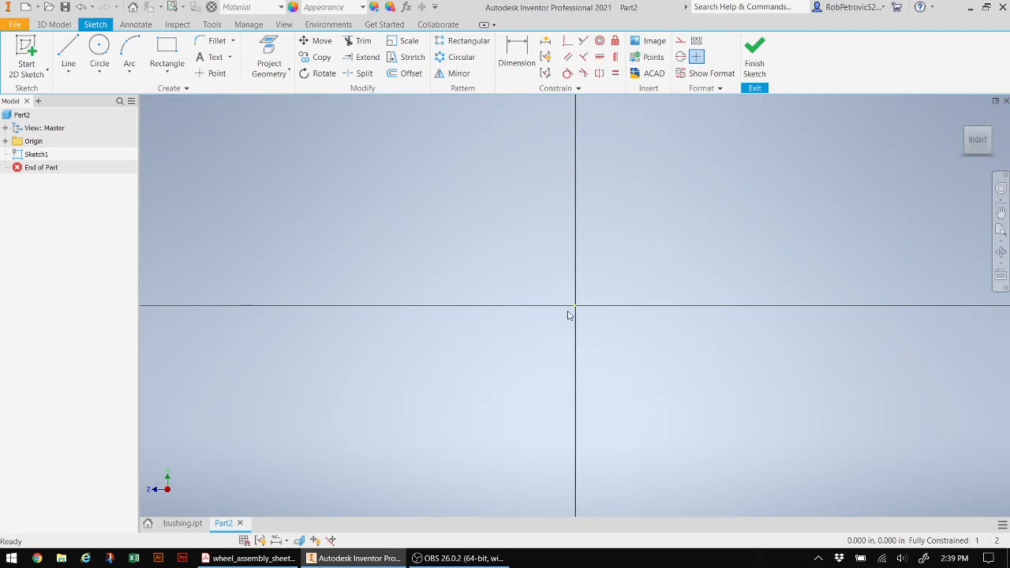
{"action": "mouse_move", "coordinate": [575, 307]}
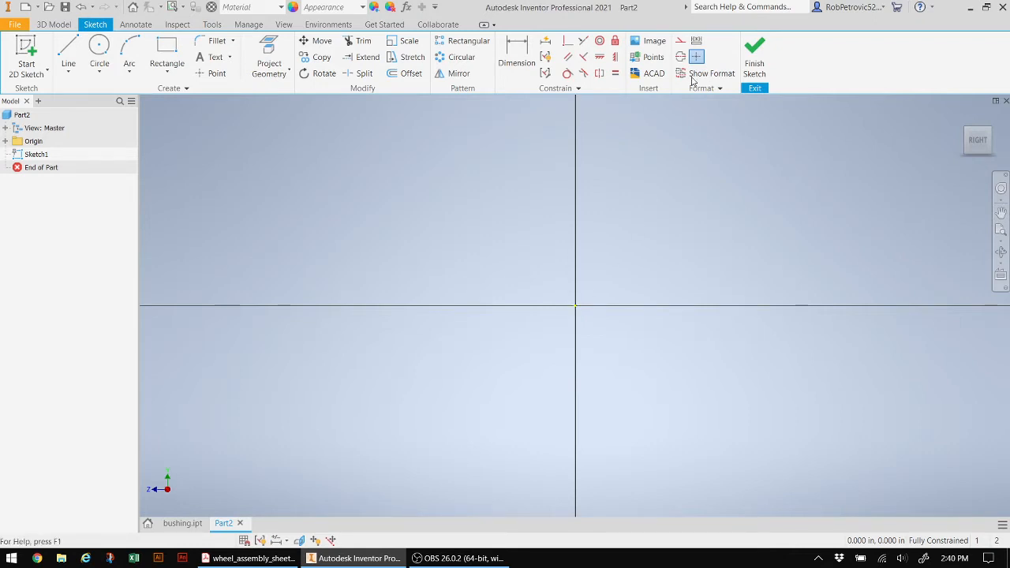
{"action": "mouse_move", "coordinate": [681, 41]}
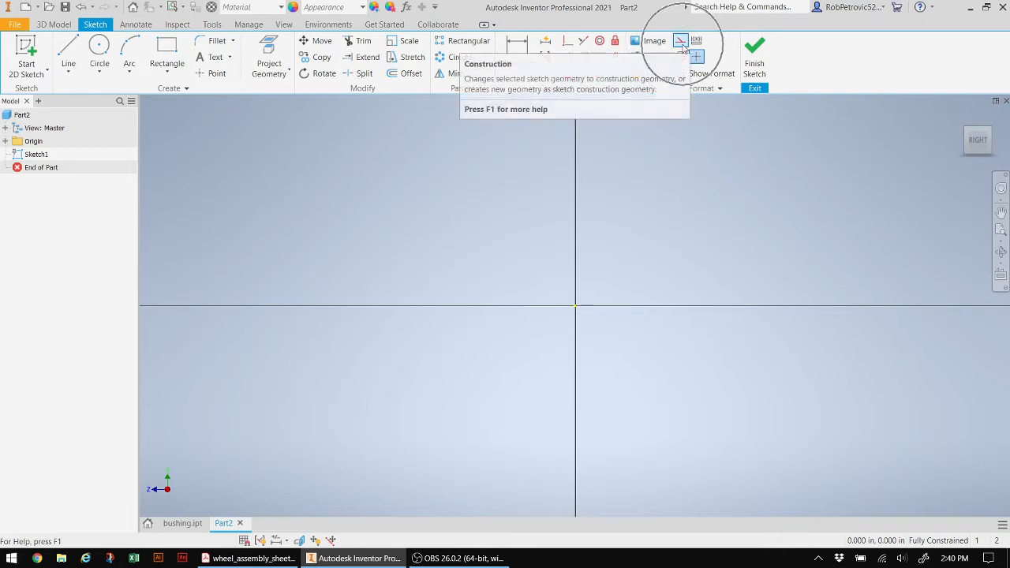
{"action": "mouse_move", "coordinate": [680, 41]}
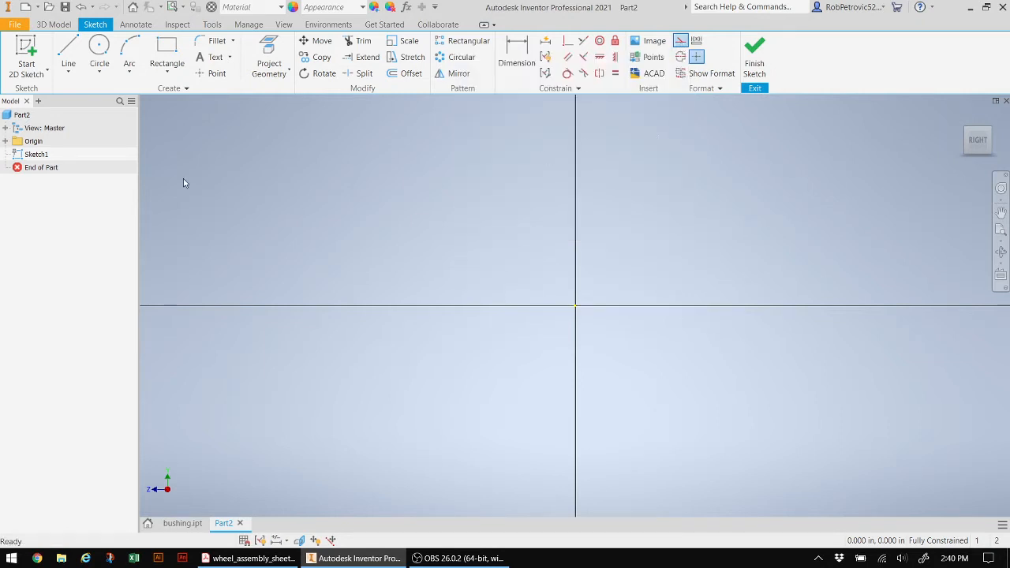
Draw a 0.8 in construction line along the horizontal axis in Sketch1
{"action": "left_click", "coordinate": [68, 55]}
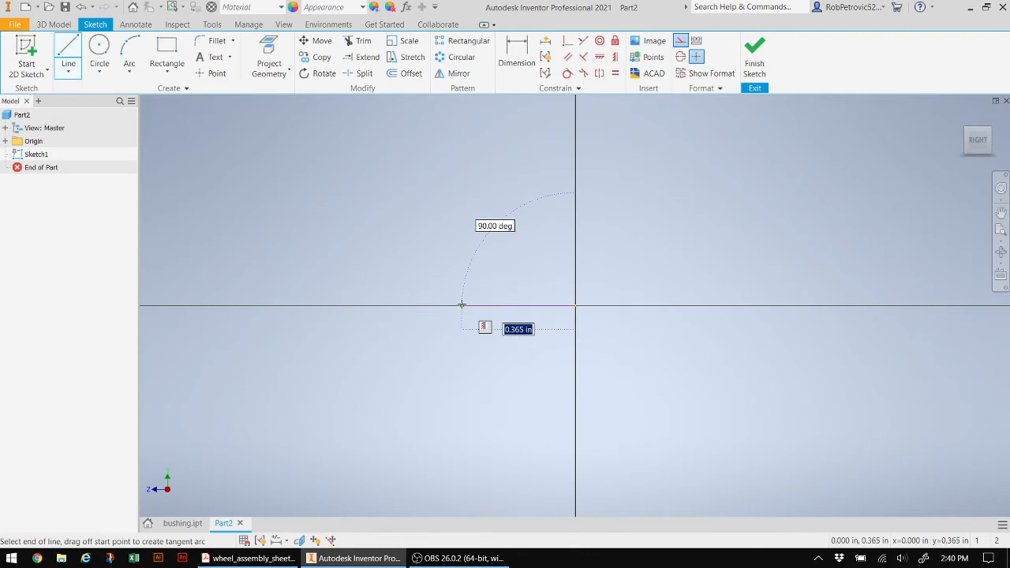
{"action": "type", "text": "0.8"}
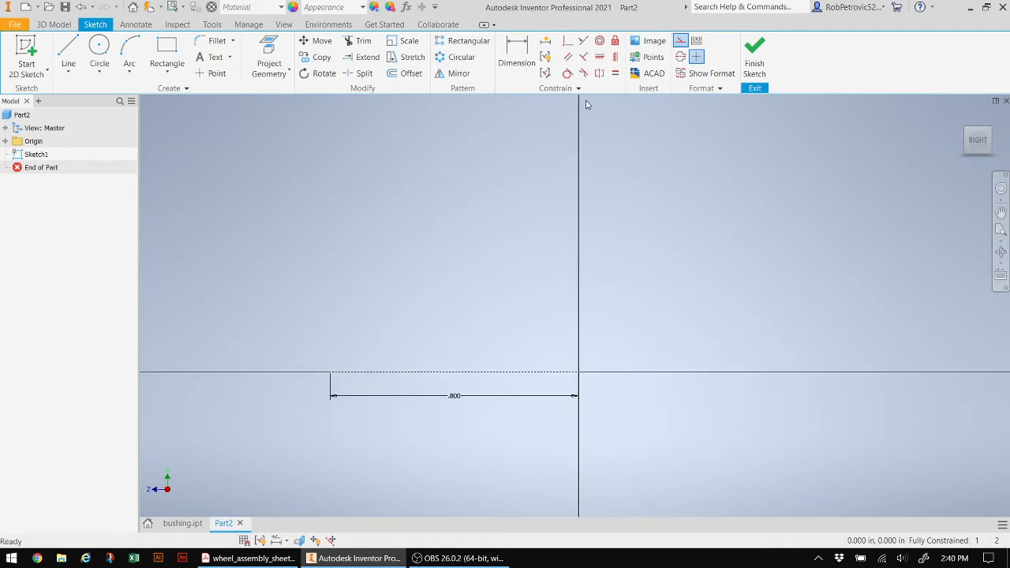
{"action": "mouse_move", "coordinate": [529, 241]}
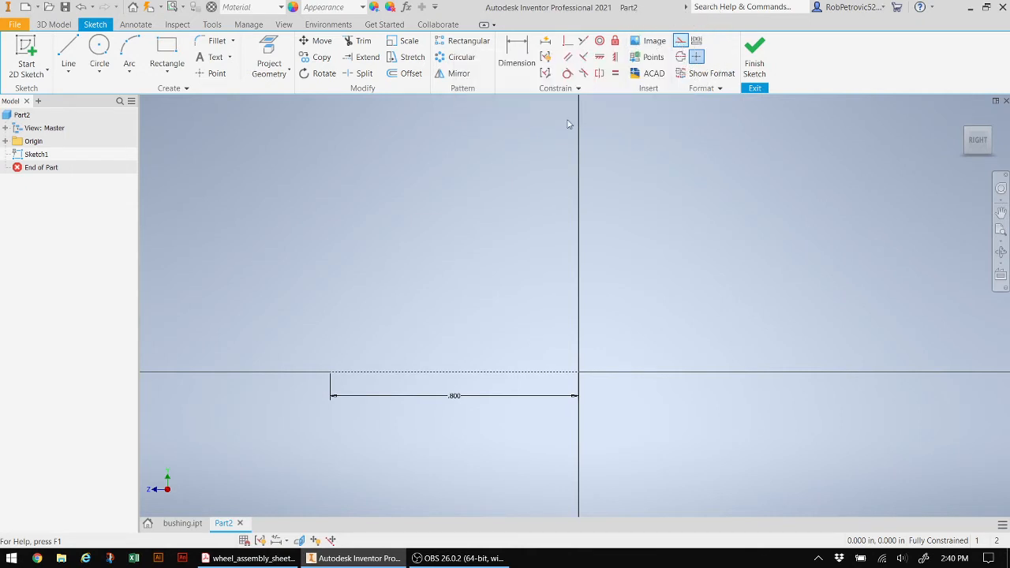
Draw the bracket profile with successive line lengths 0.8, 1.6, 0.3, 1.4, 2.2 and 0.3
{"action": "left_click", "coordinate": [68, 51]}
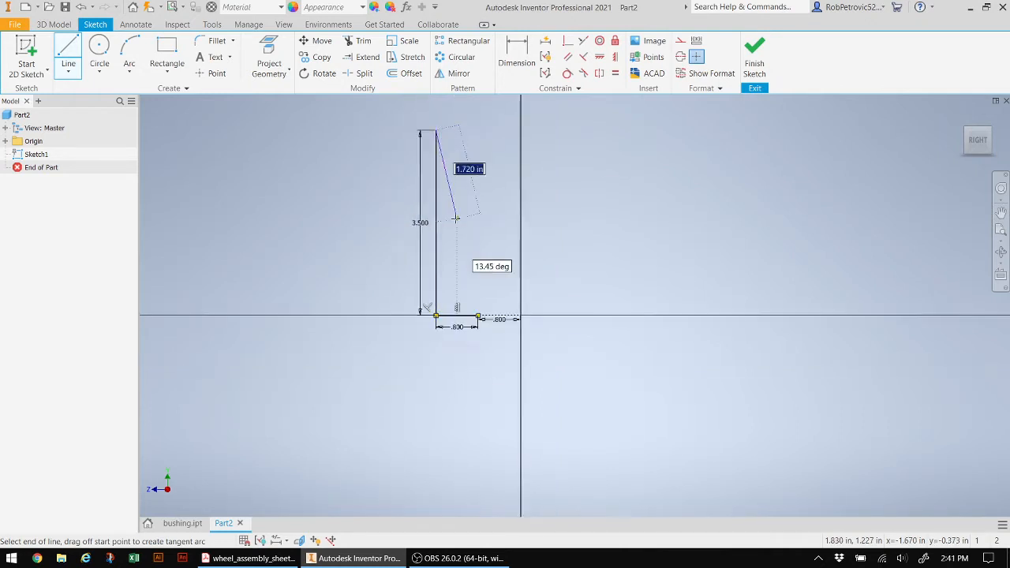
{"action": "left_click_drag", "start_coordinate": [455, 218], "coordinate": [581, 148]}
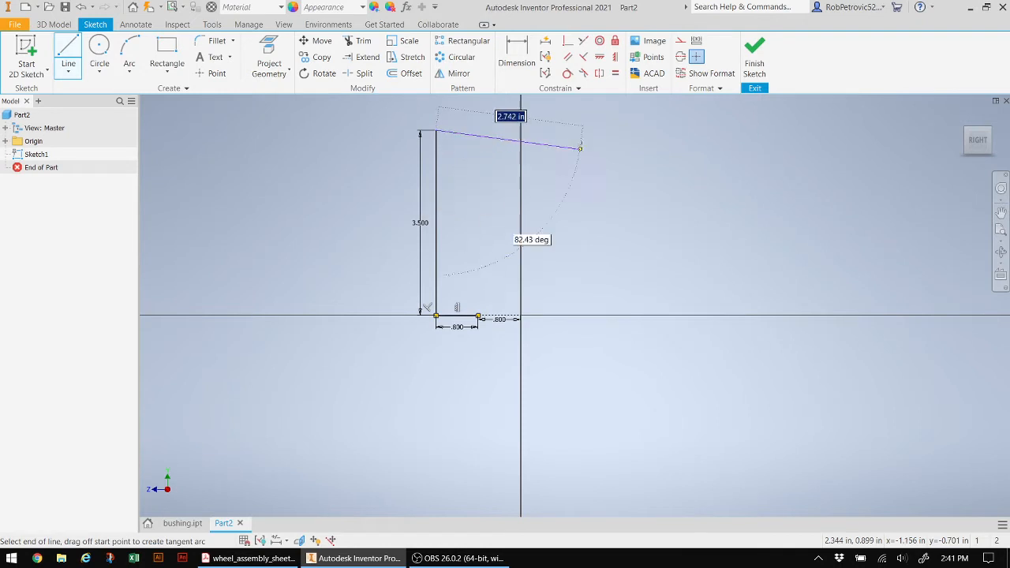
{"action": "left_click_drag", "start_coordinate": [581, 149], "coordinate": [572, 130]}
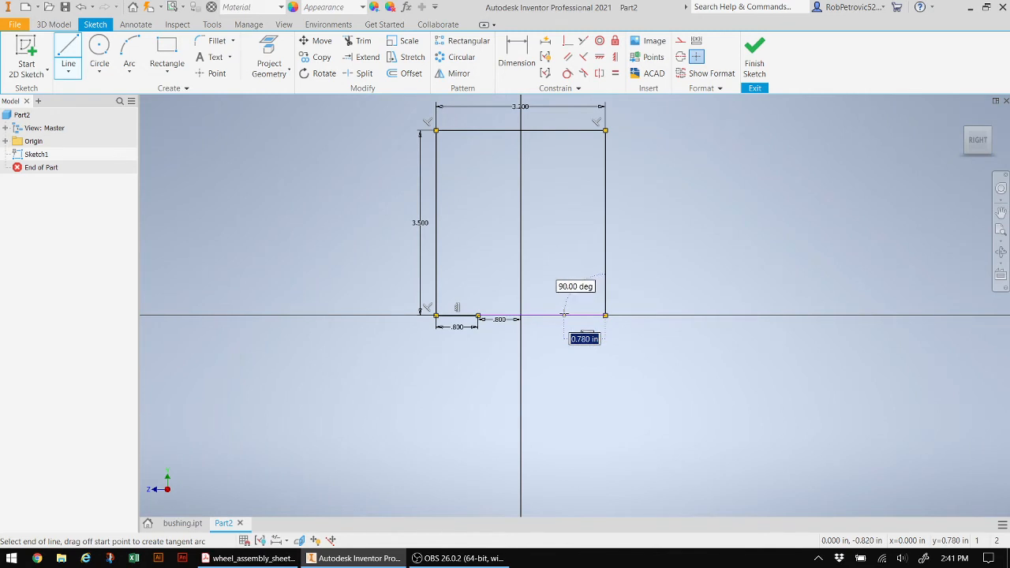
{"action": "type", "text": "0.8"}
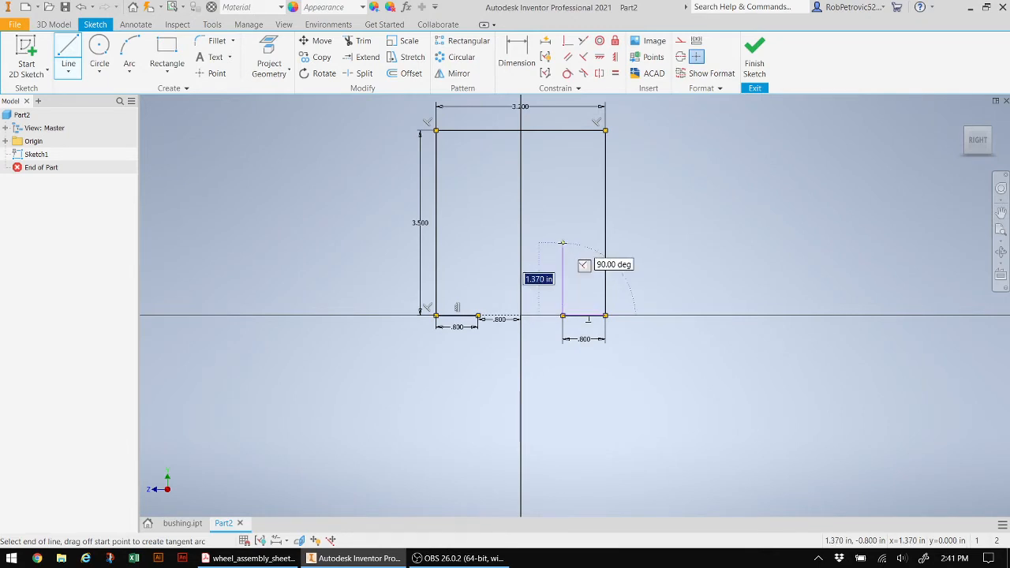
{"action": "type", "text": "1."}
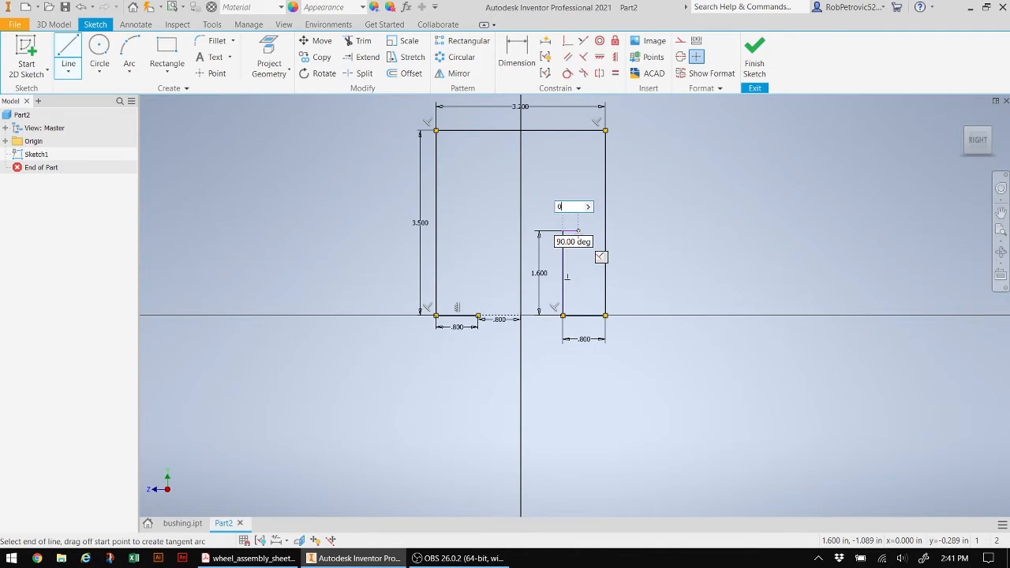
{"action": "type", "text": "0.3"}
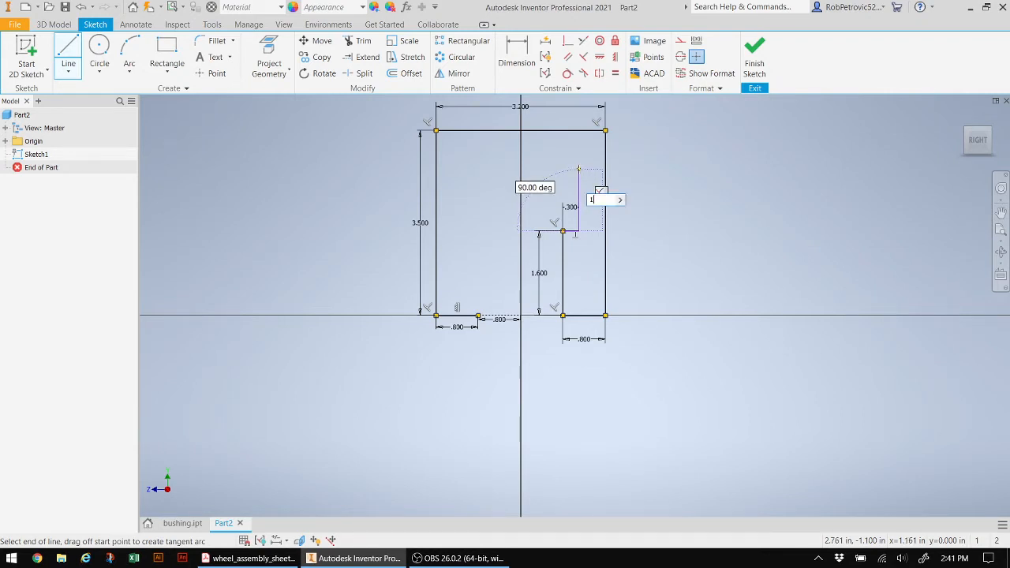
{"action": "type", "text": "1.4"}
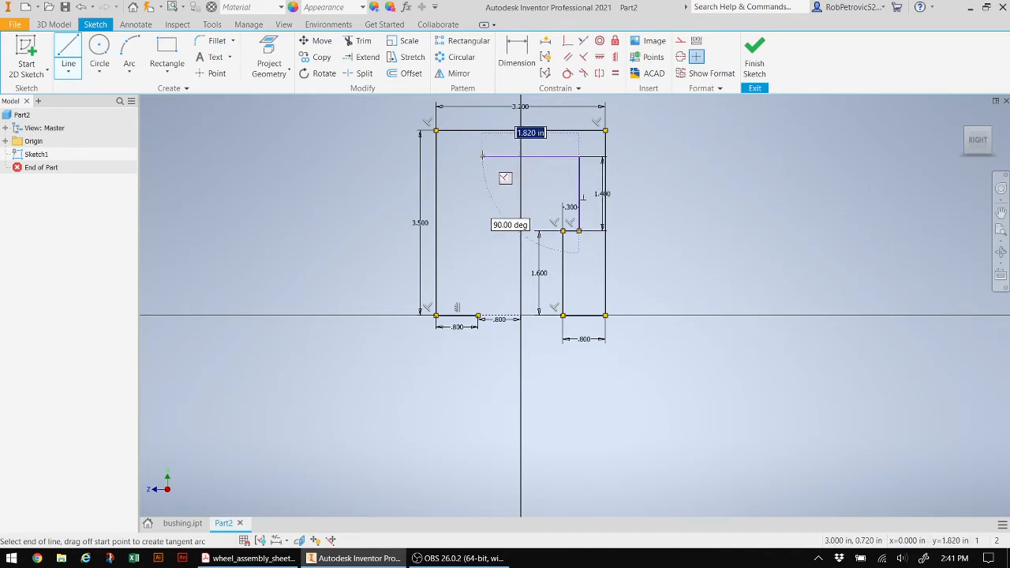
{"action": "type", "text": "2.2"}
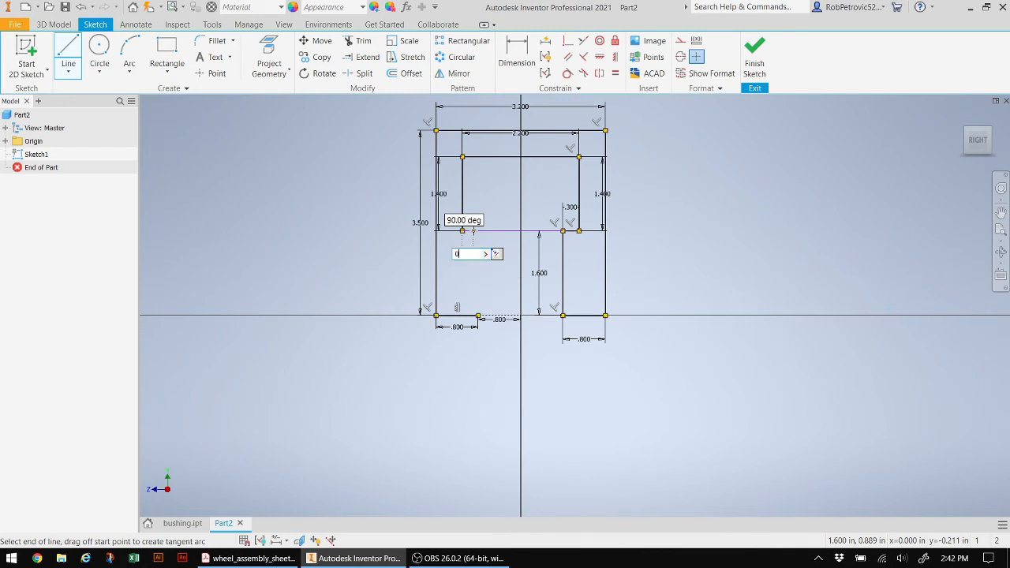
{"action": "type", "text": ".3"}
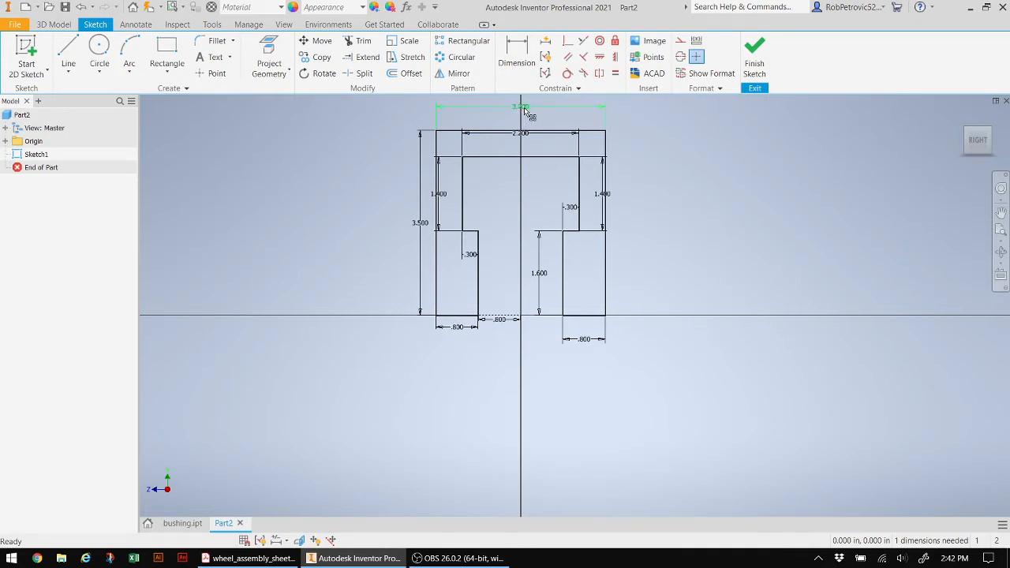
Edit the overall width dimension to 3.5 and the bottom leg-gap dimension to 0
{"action": "double_click", "coordinate": [521, 107]}
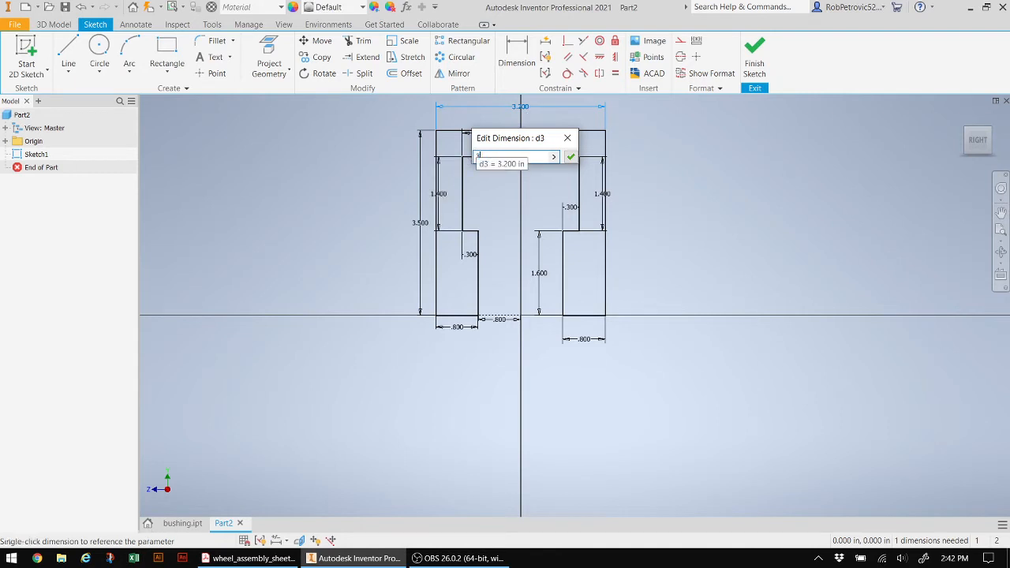
{"action": "type", "text": "3.5"}
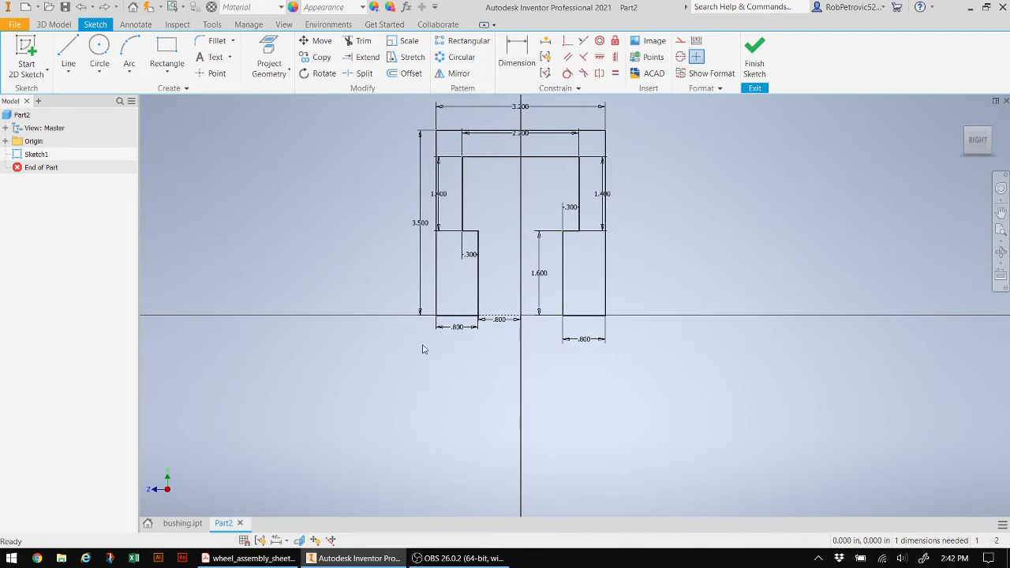
{"action": "double_click", "coordinate": [456, 325]}
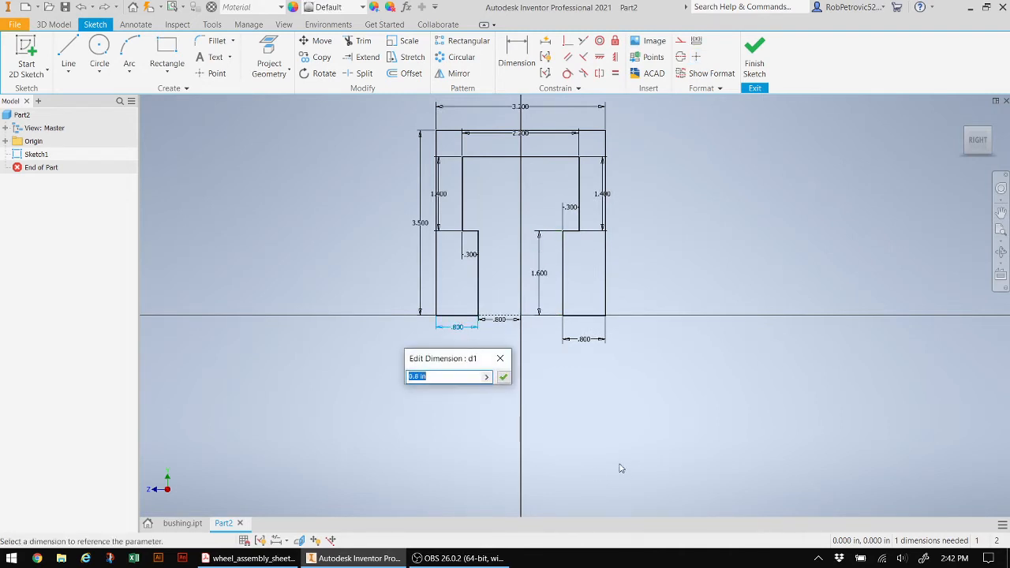
{"action": "type", "text": "0"}
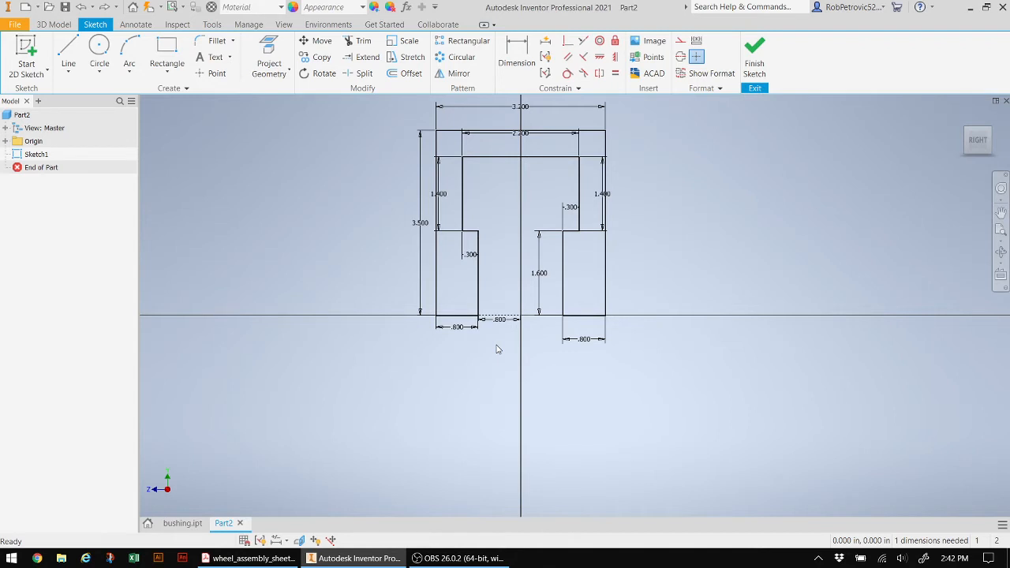
{"action": "mouse_move", "coordinate": [513, 239]}
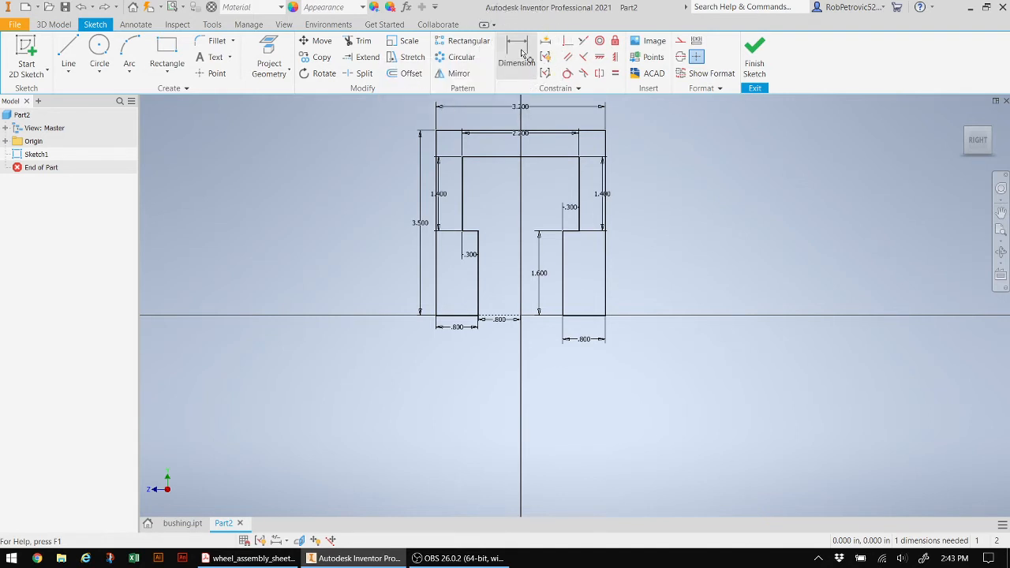
Place a driven (3.500) overall height dimension on the right edge, accepting the over-constrain warning
{"action": "left_click", "coordinate": [518, 50]}
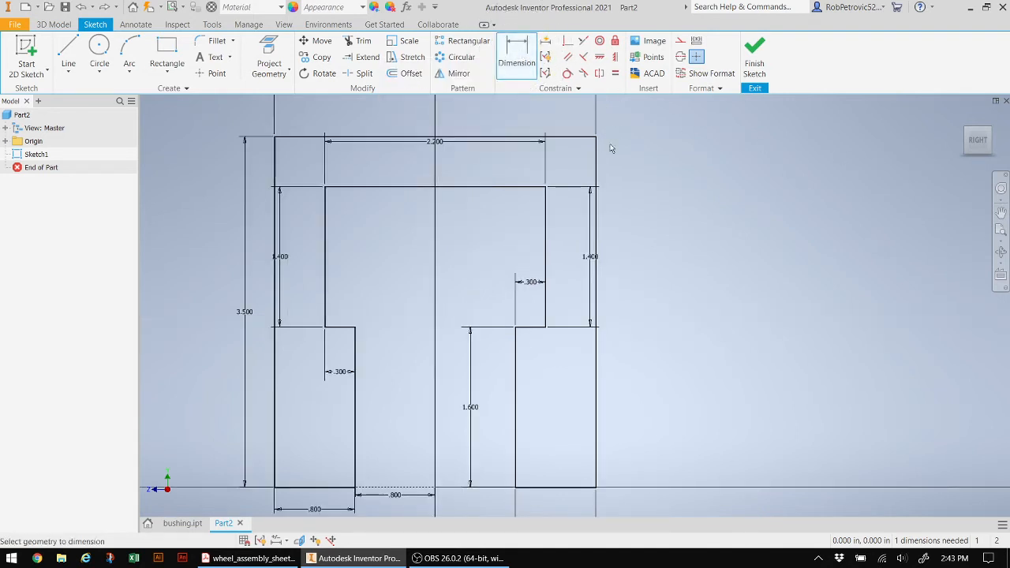
{"action": "mouse_move", "coordinate": [682, 309]}
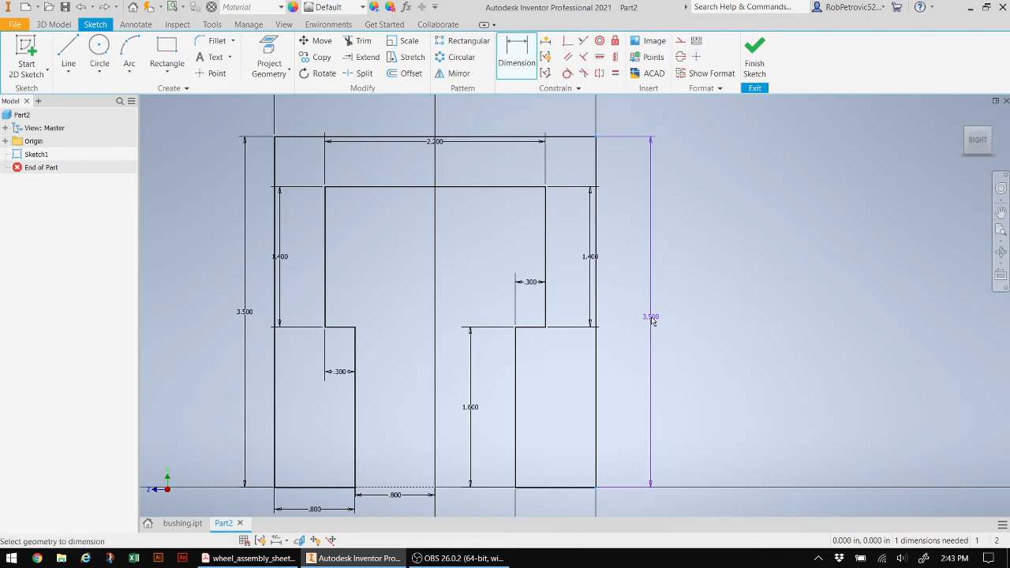
{"action": "left_click", "coordinate": [651, 316]}
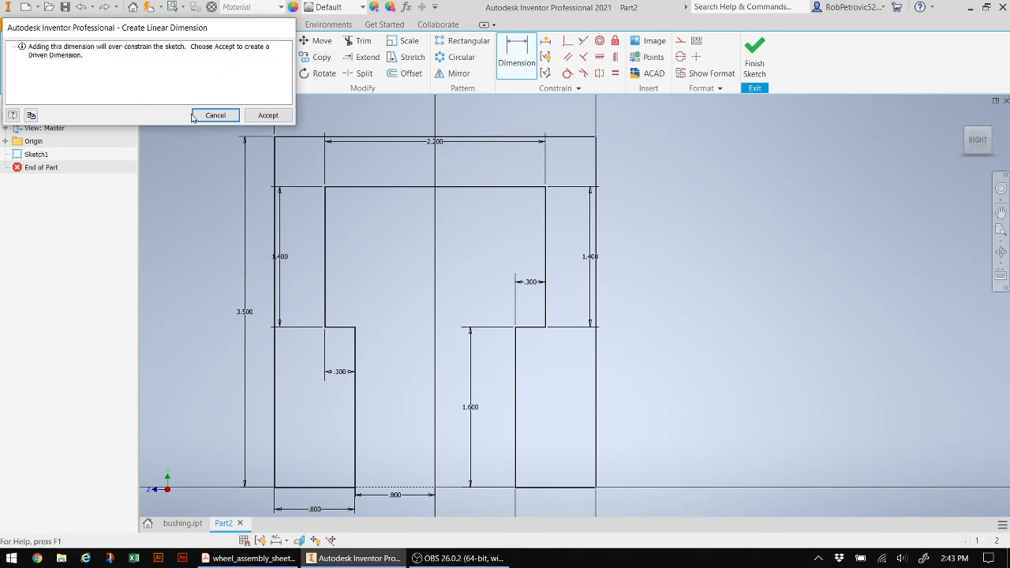
{"action": "left_click", "coordinate": [268, 115]}
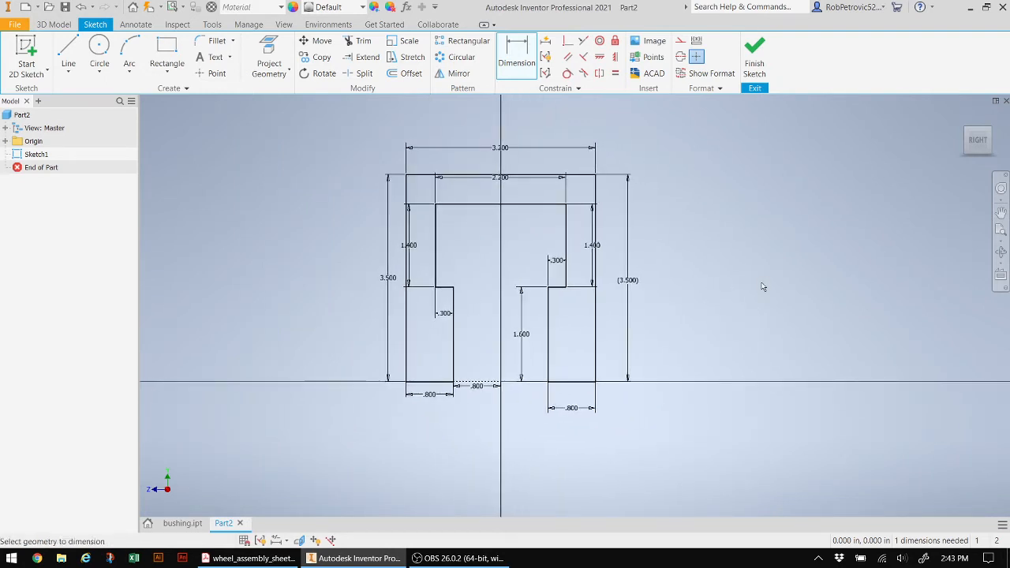
{"action": "mouse_move", "coordinate": [473, 363]}
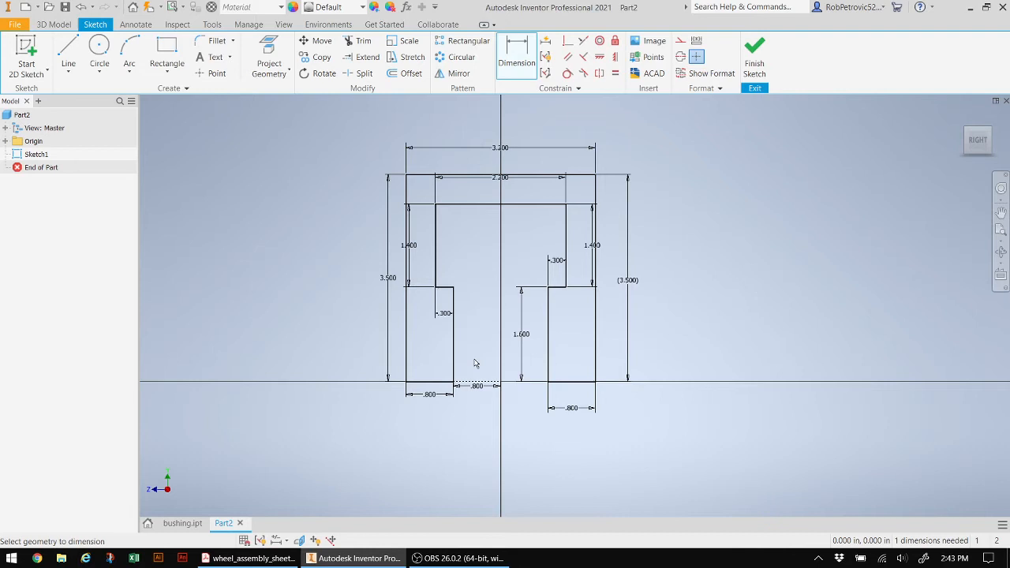
{"action": "mouse_move", "coordinate": [569, 489]}
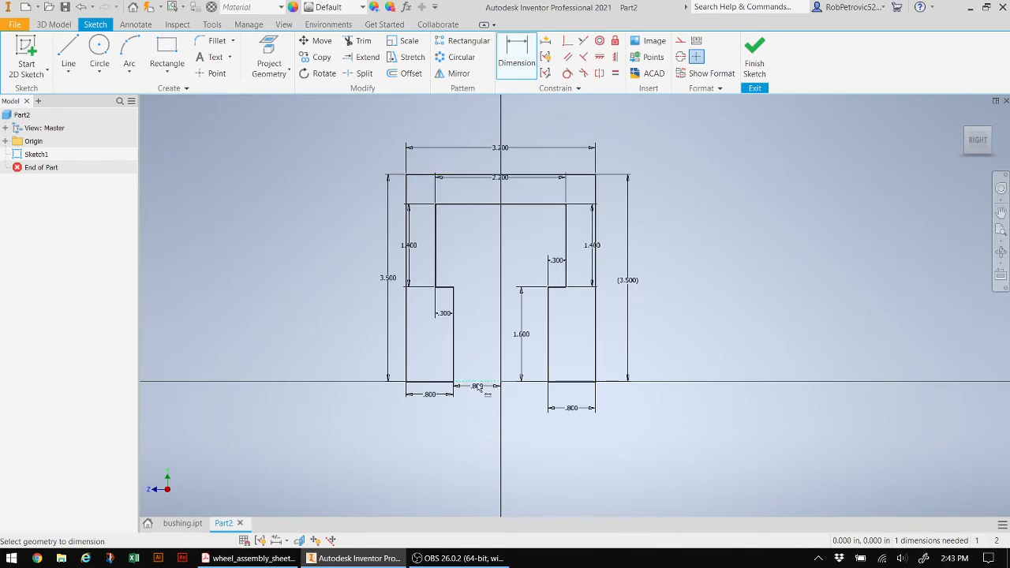
{"action": "mouse_move", "coordinate": [486, 391]}
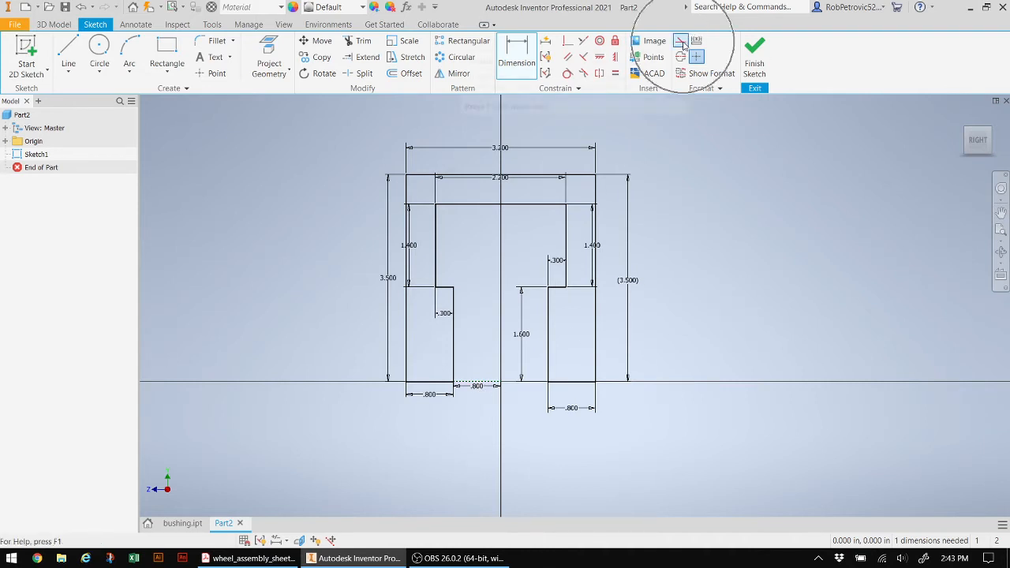
{"action": "mouse_move", "coordinate": [754, 55]}
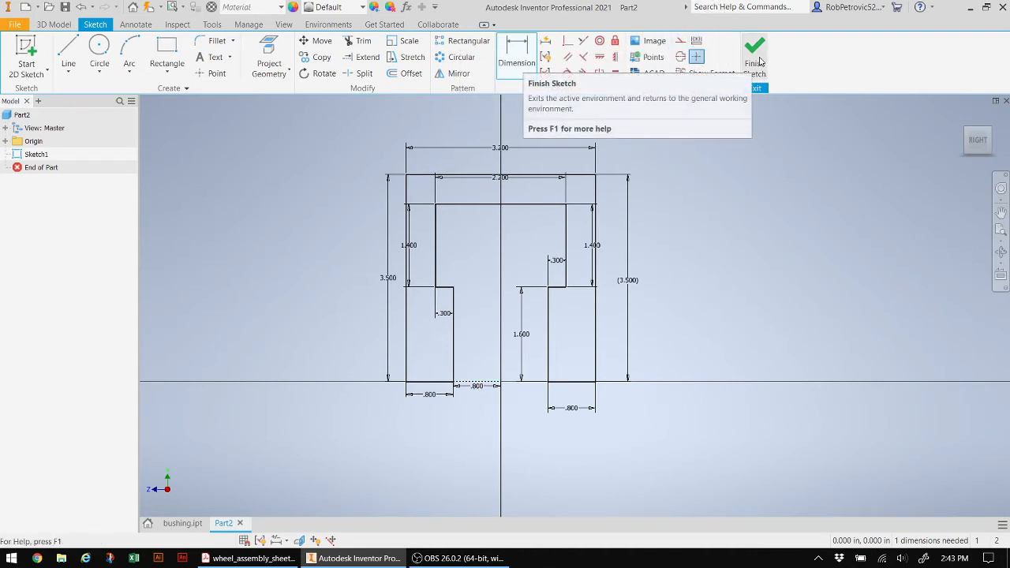
Finish Sketch1, briefly reopen it for editing, and finish it again
{"action": "left_click", "coordinate": [755, 51]}
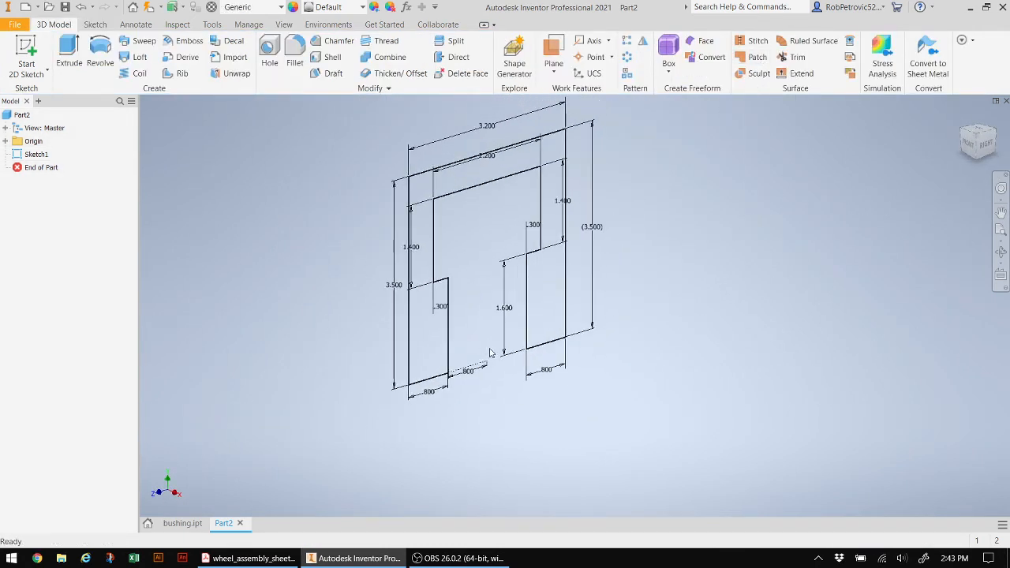
{"action": "left_click", "coordinate": [36, 155]}
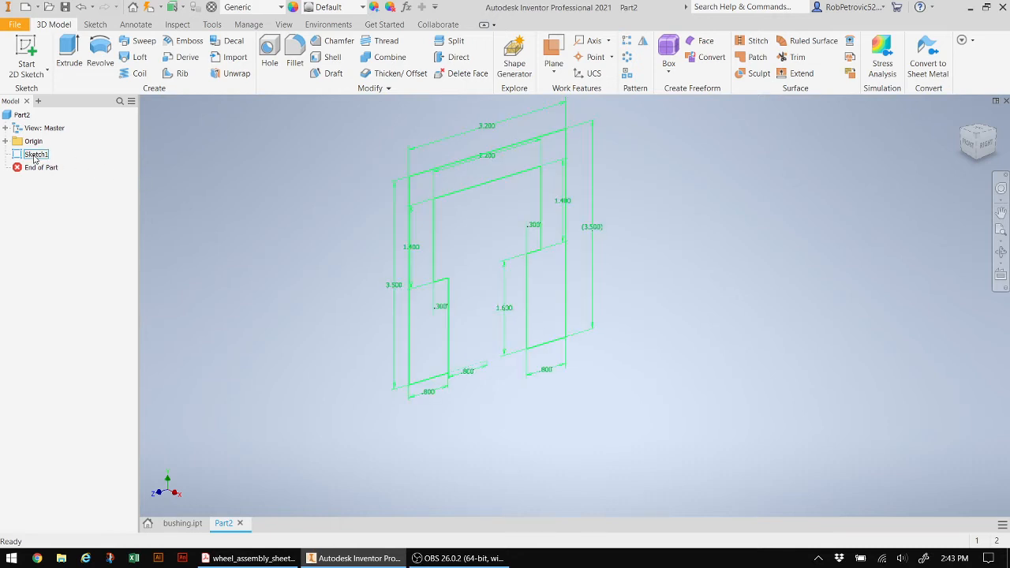
{"action": "left_click", "coordinate": [34, 154]}
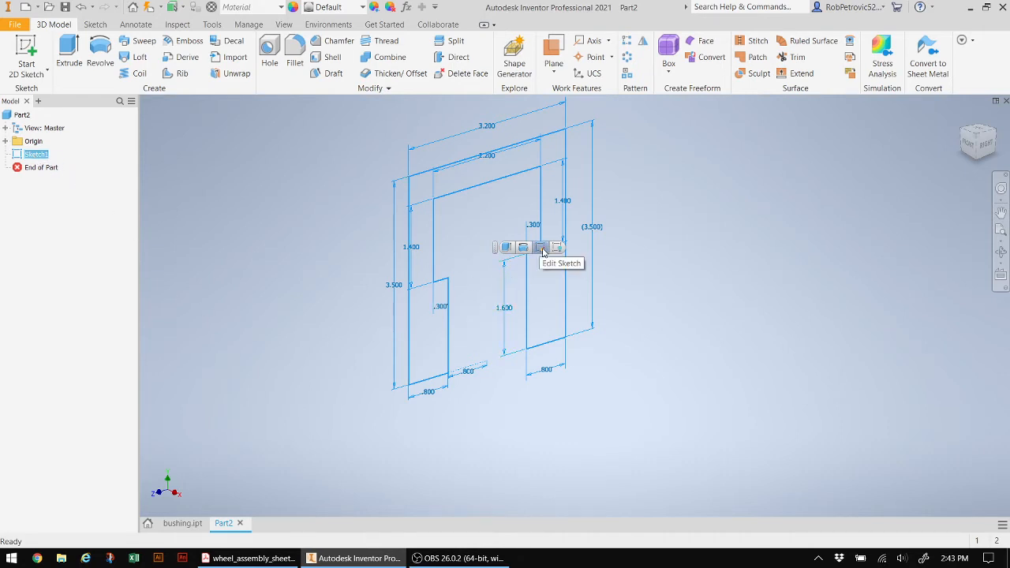
{"action": "left_click", "coordinate": [541, 246]}
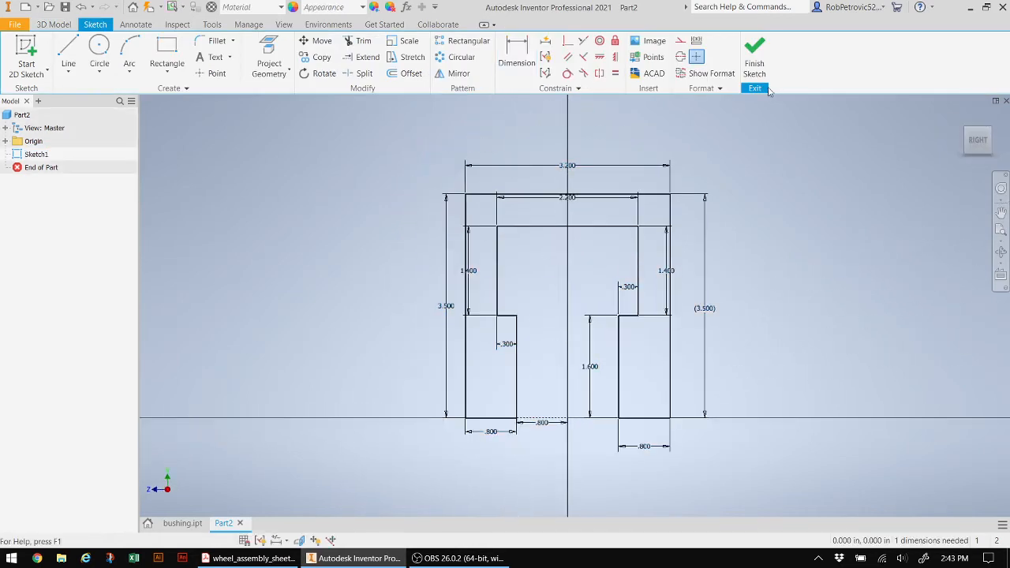
{"action": "left_click", "coordinate": [754, 89]}
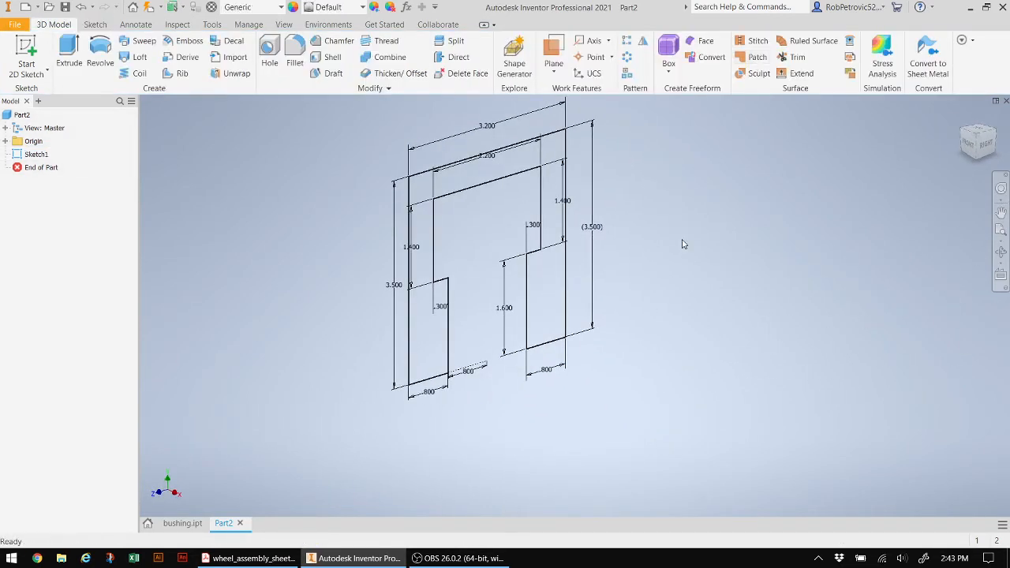
{"action": "mouse_move", "coordinate": [373, 303]}
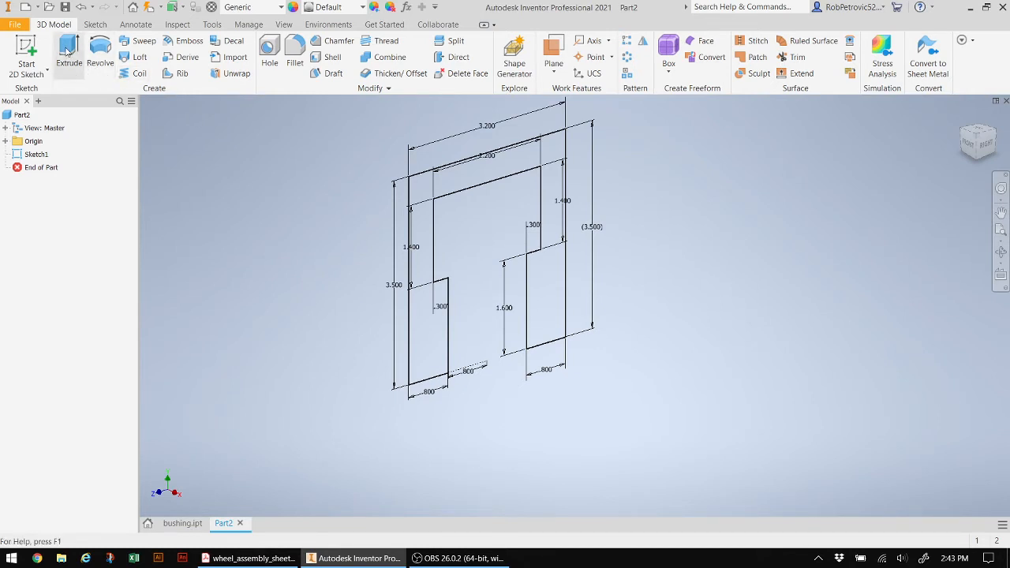
Extrude the profile 1.5 in into a solid and begin a sketch on the side face
{"action": "left_click", "coordinate": [69, 47]}
{"action": "type", "text": "1.5"}
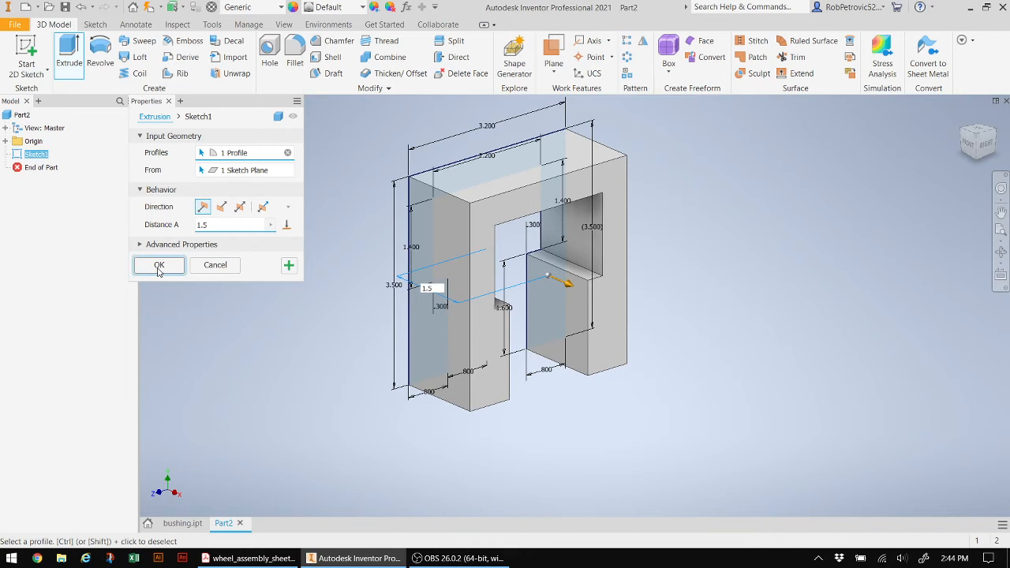
{"action": "left_click", "coordinate": [158, 265]}
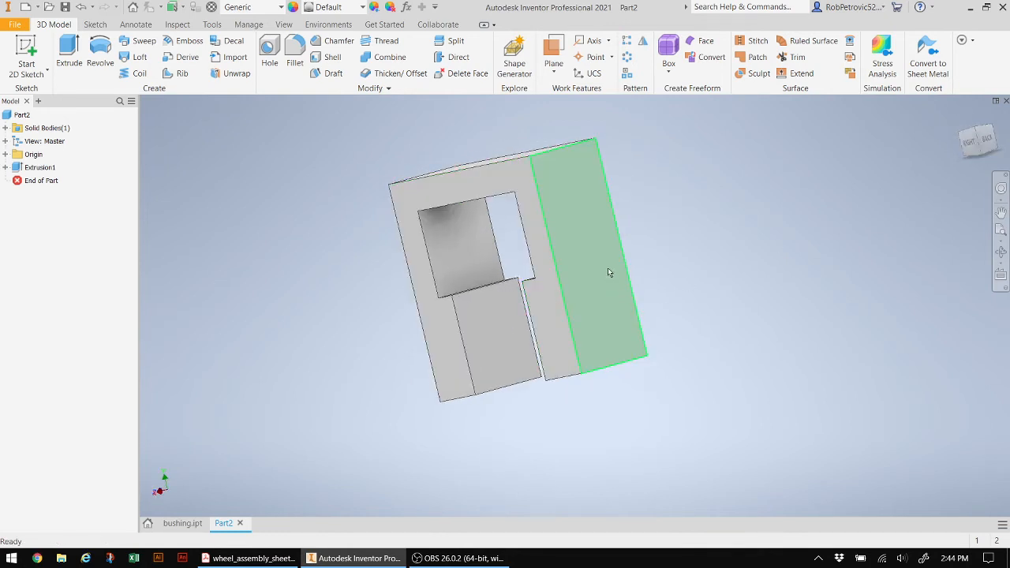
{"action": "left_click", "coordinate": [587, 269]}
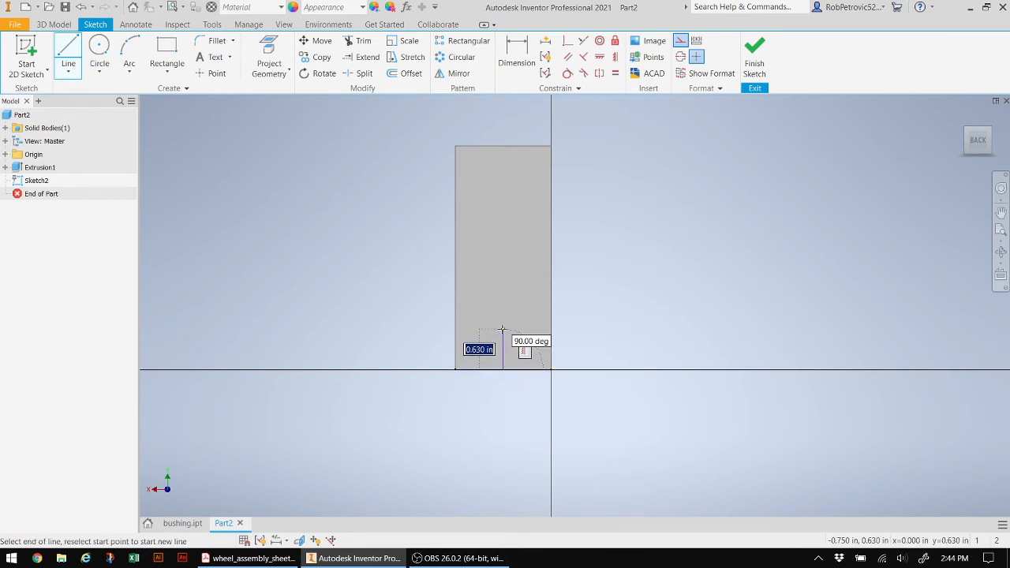
Draw a 0.8 construction line up from the edge, a 0.8 circle at its end, and finish Sketch2
{"action": "type", "text": "0.8"}
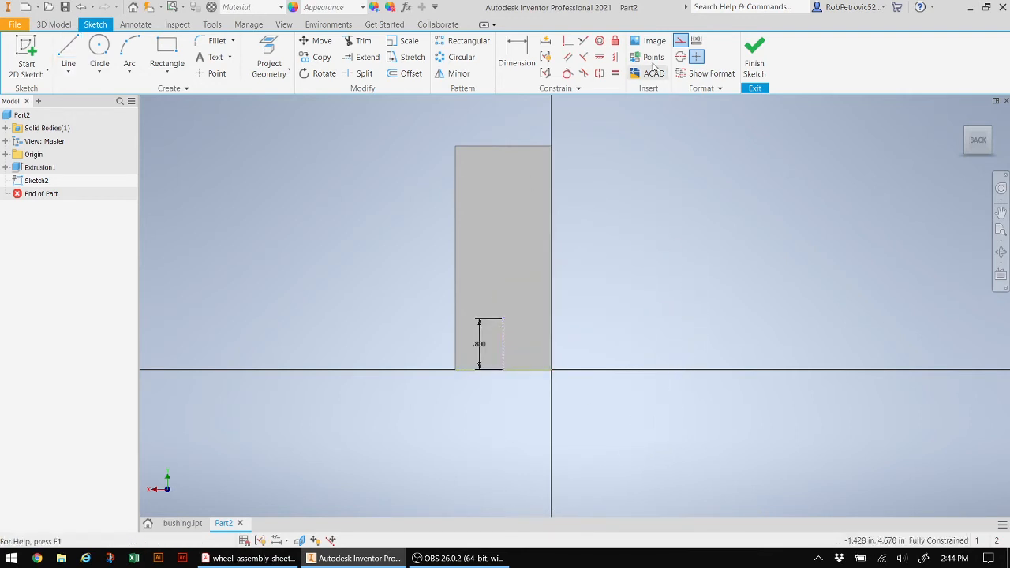
{"action": "mouse_move", "coordinate": [680, 41]}
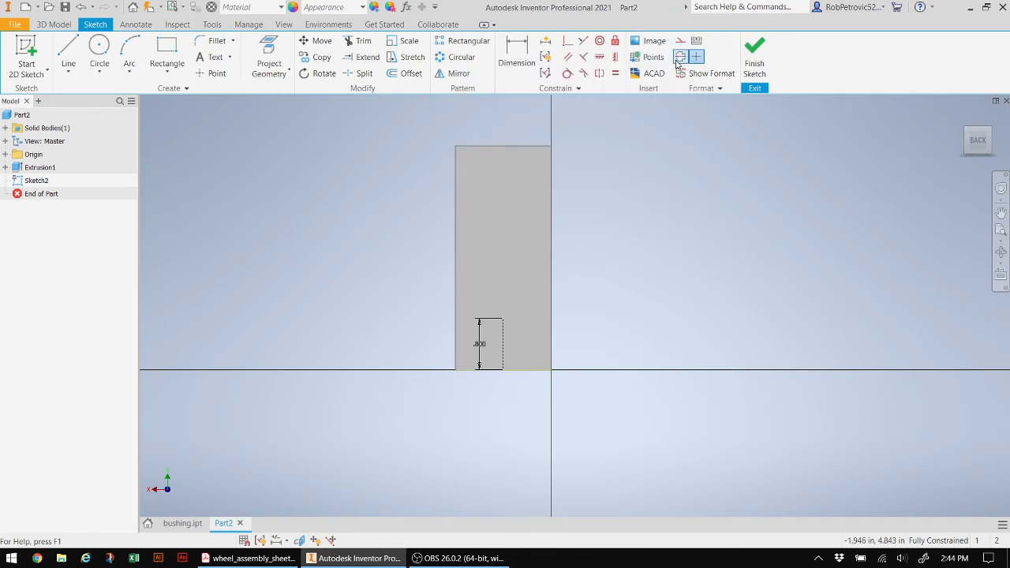
{"action": "left_click", "coordinate": [97, 50]}
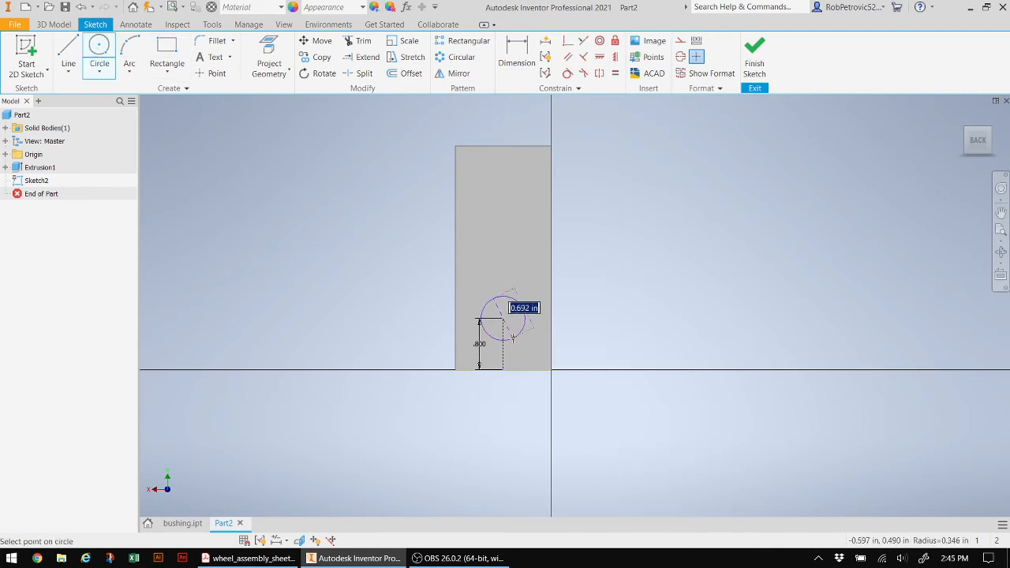
{"action": "type", "text": "0.8"}
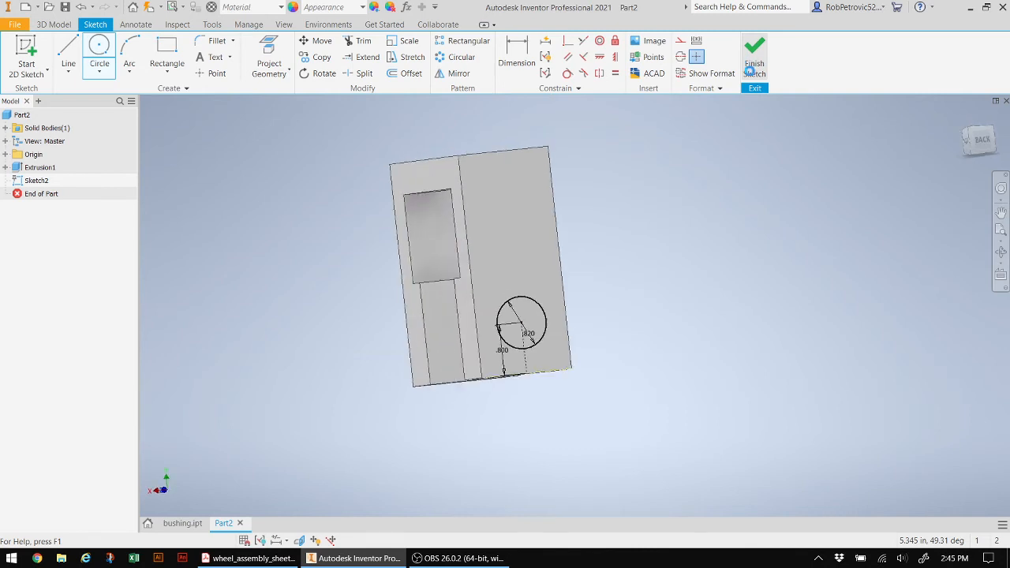
{"action": "left_click", "coordinate": [754, 60]}
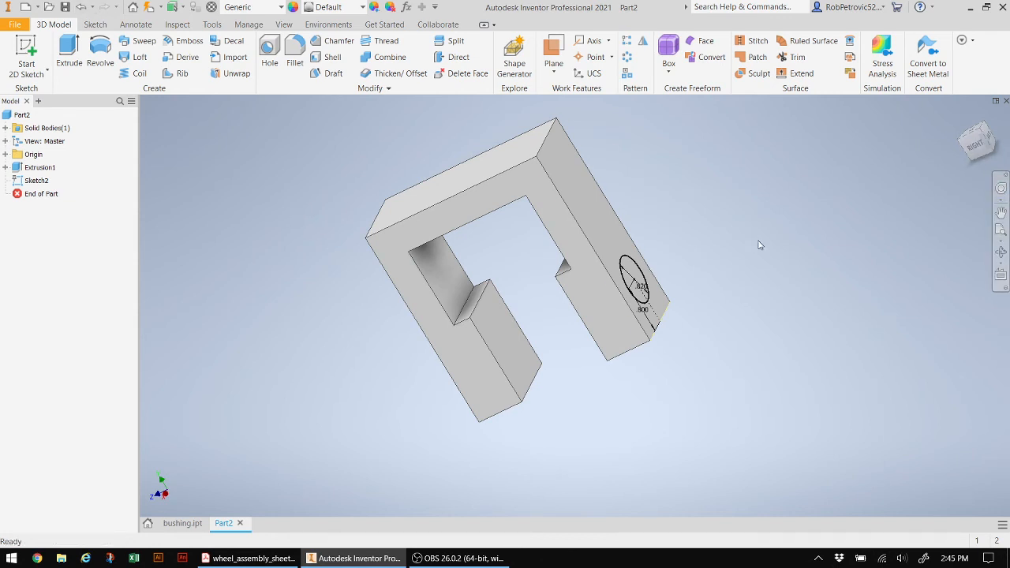
Cut-extrude the circle through both bracket legs as Extrusion2
{"action": "left_click", "coordinate": [70, 49]}
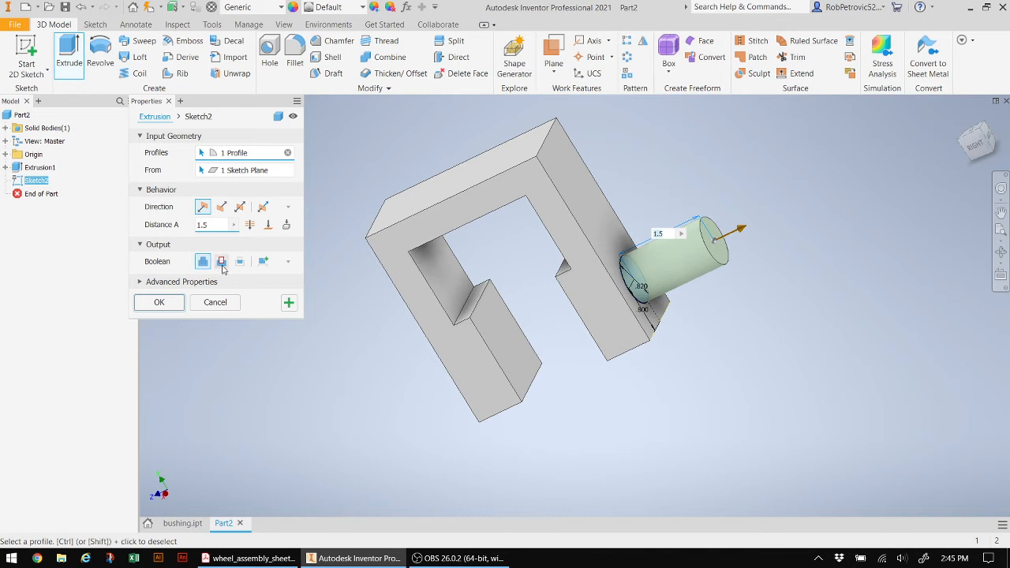
{"action": "left_click", "coordinate": [221, 262]}
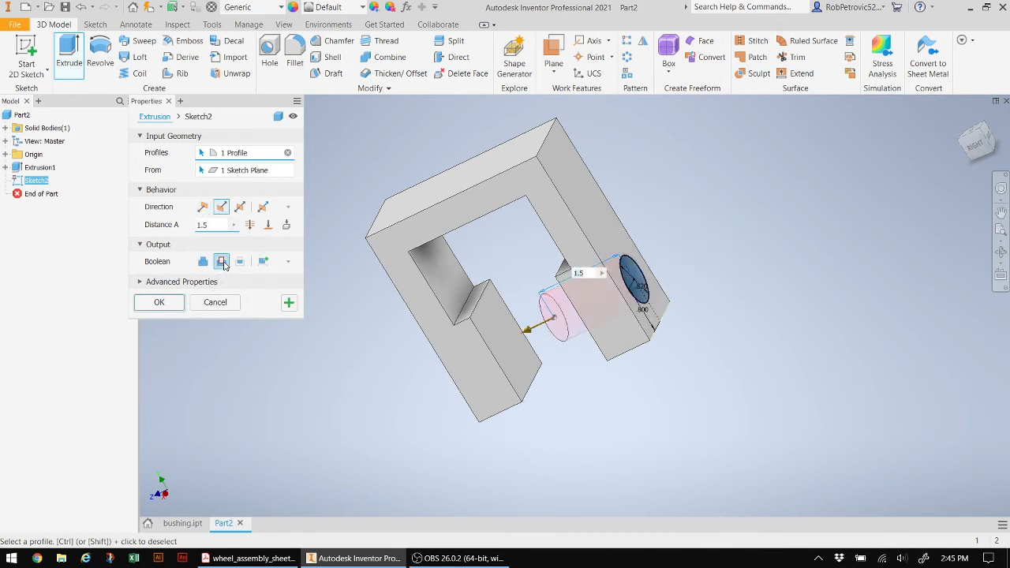
{"action": "left_click", "coordinate": [221, 262]}
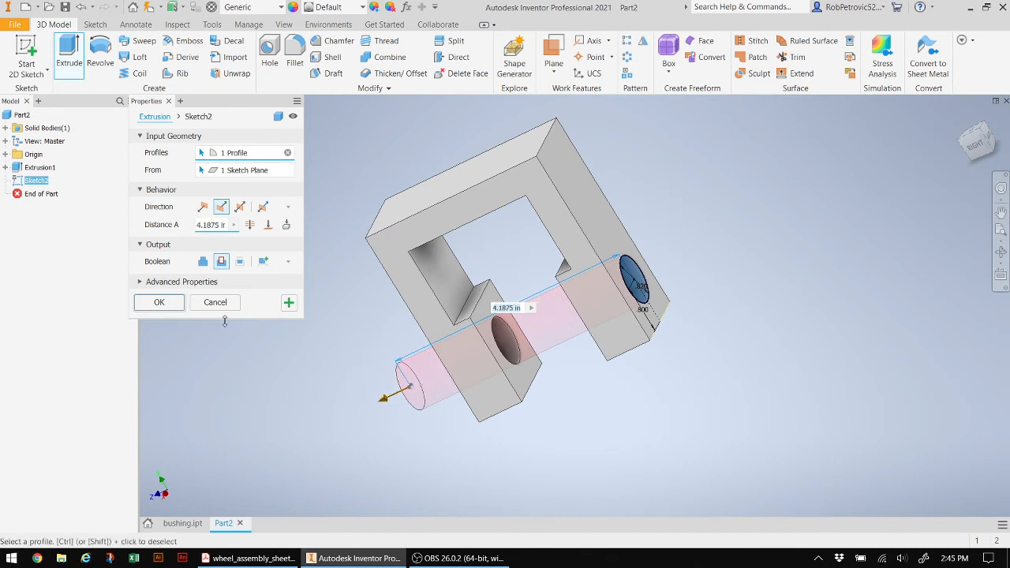
{"action": "left_click", "coordinate": [158, 303]}
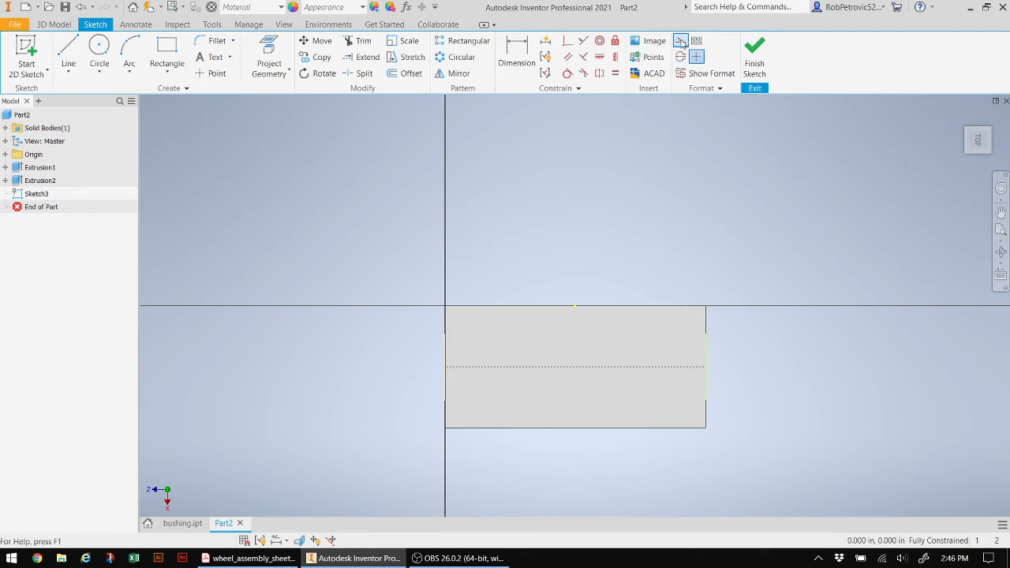
{"action": "mouse_move", "coordinate": [681, 41]}
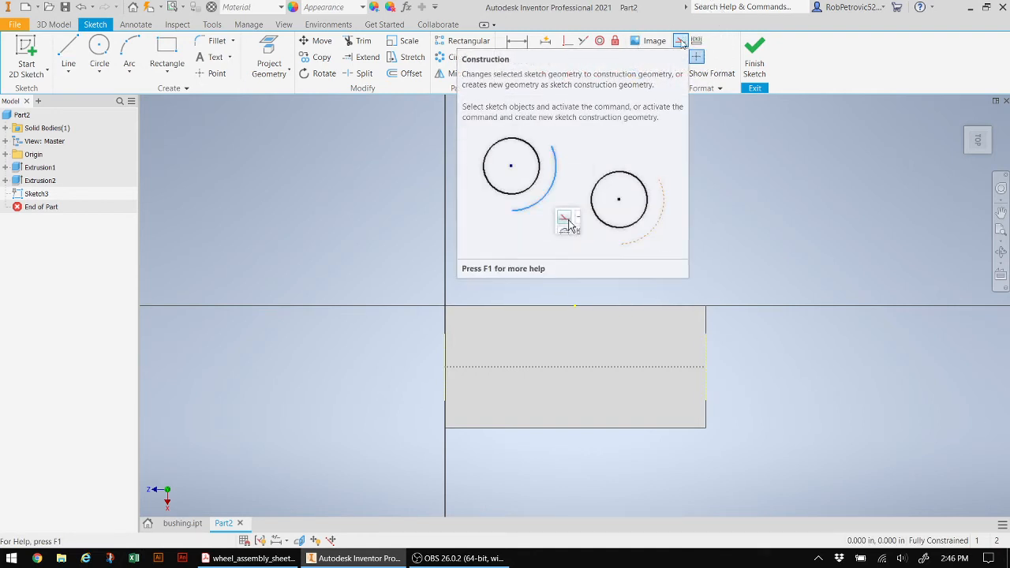
{"action": "mouse_move", "coordinate": [655, 161]}
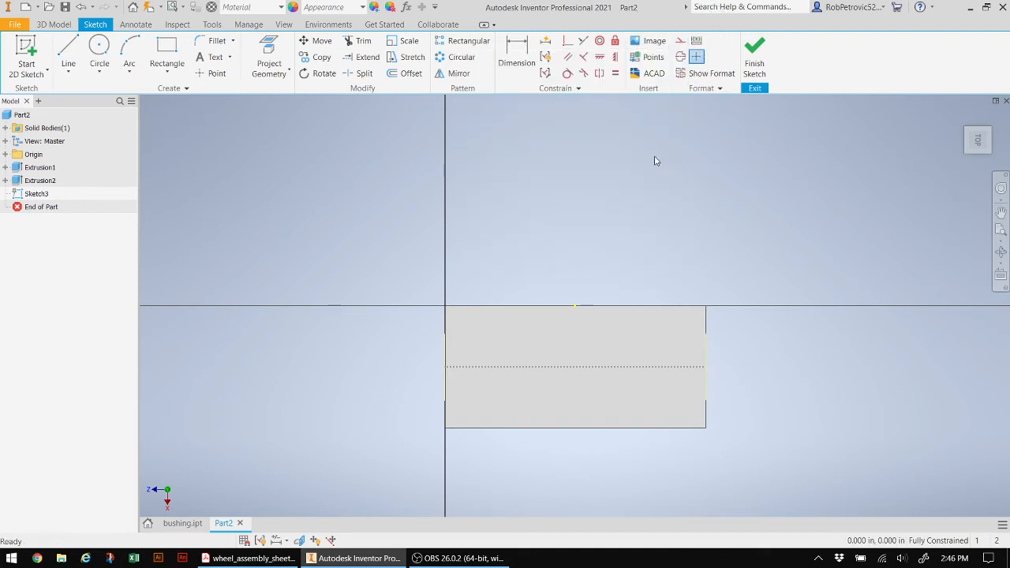
{"action": "mouse_move", "coordinate": [98, 49]}
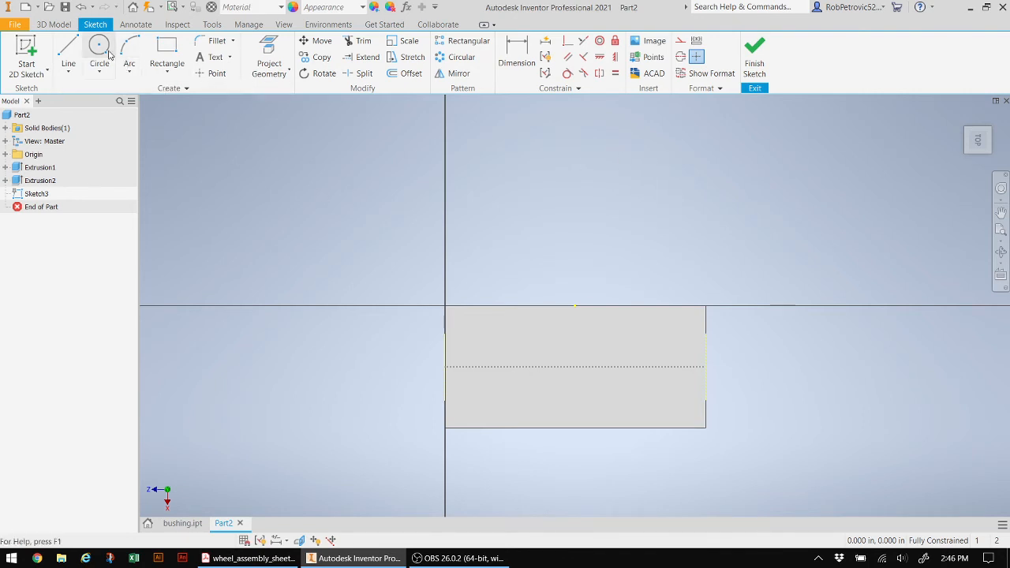
Draw a 0.82 circle centred on the top face's midline construction line
{"action": "left_click", "coordinate": [100, 57]}
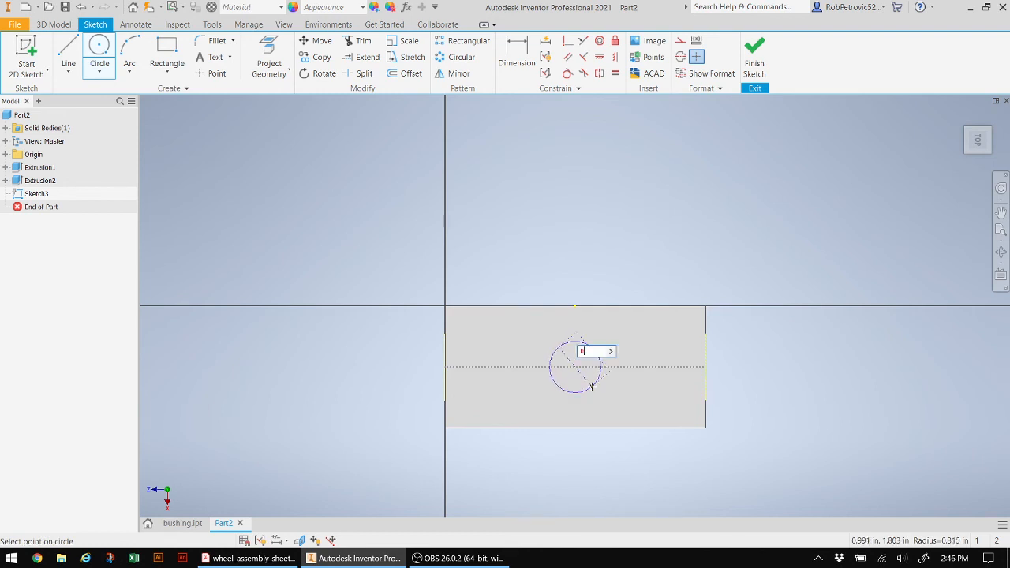
{"action": "type", "text": "0.82"}
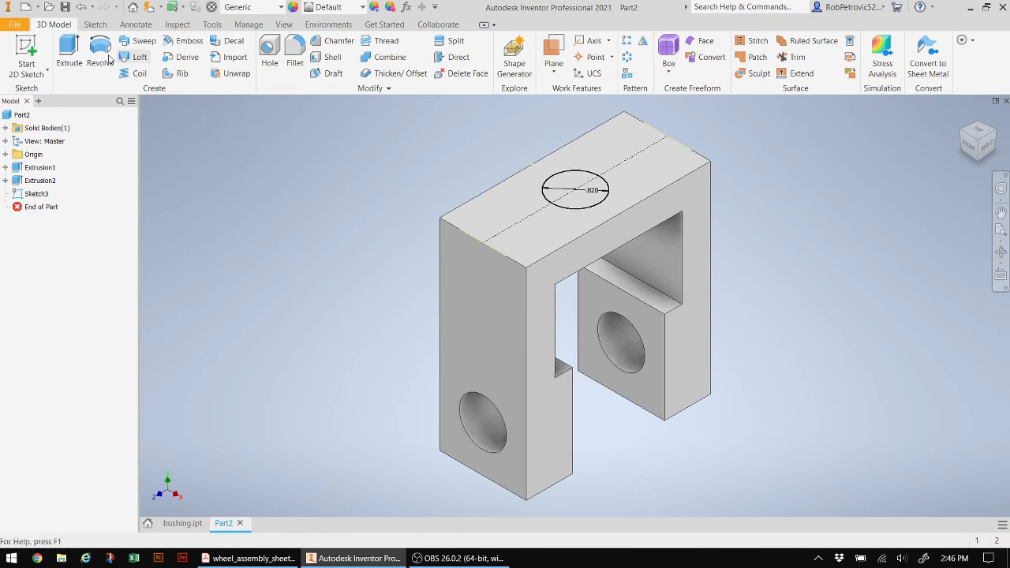
Extrude the top-face circle as a cut through the bracket, creating Extrusion3
{"action": "left_click", "coordinate": [70, 56]}
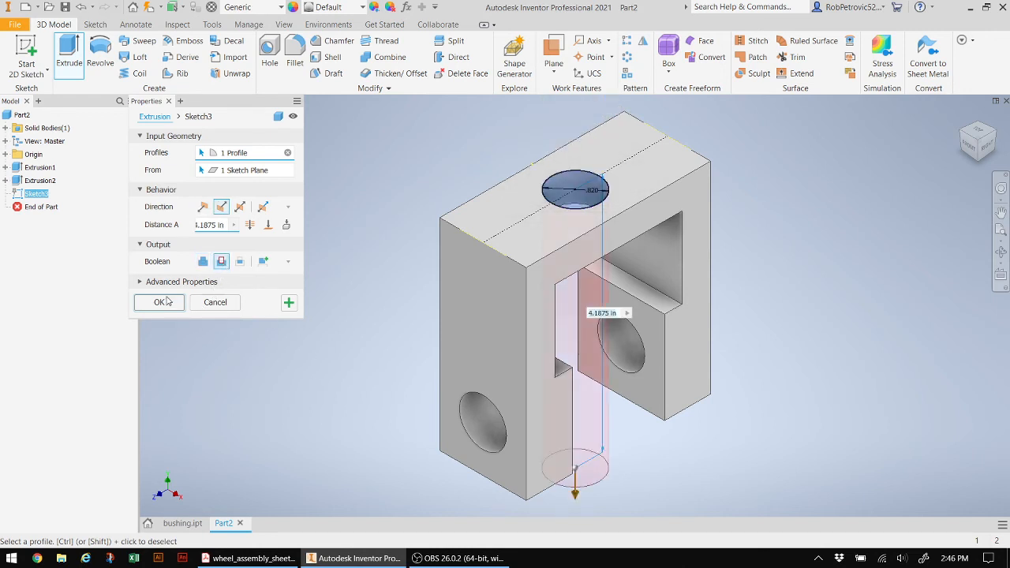
{"action": "left_click", "coordinate": [158, 303]}
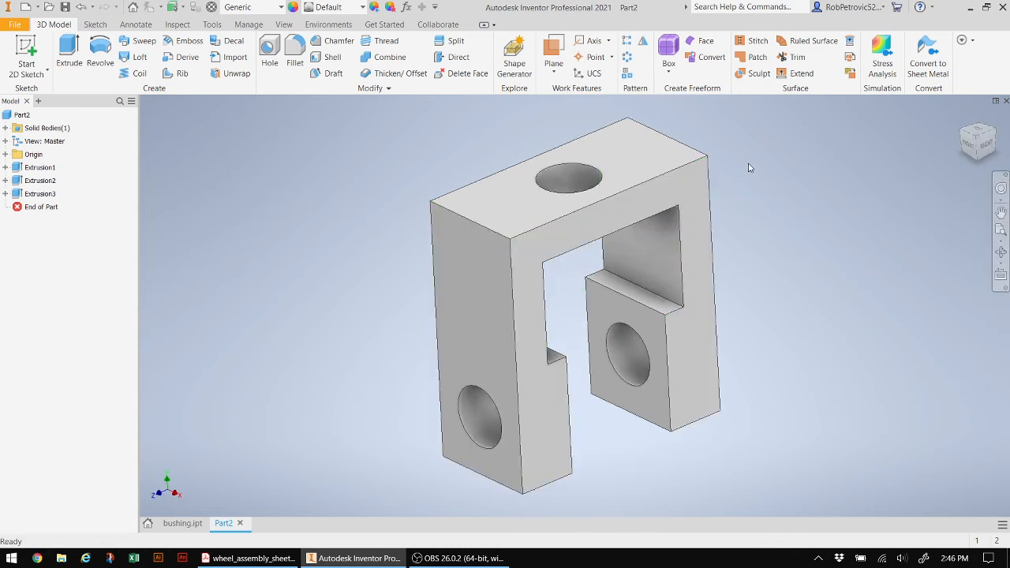
{"action": "mouse_move", "coordinate": [587, 520]}
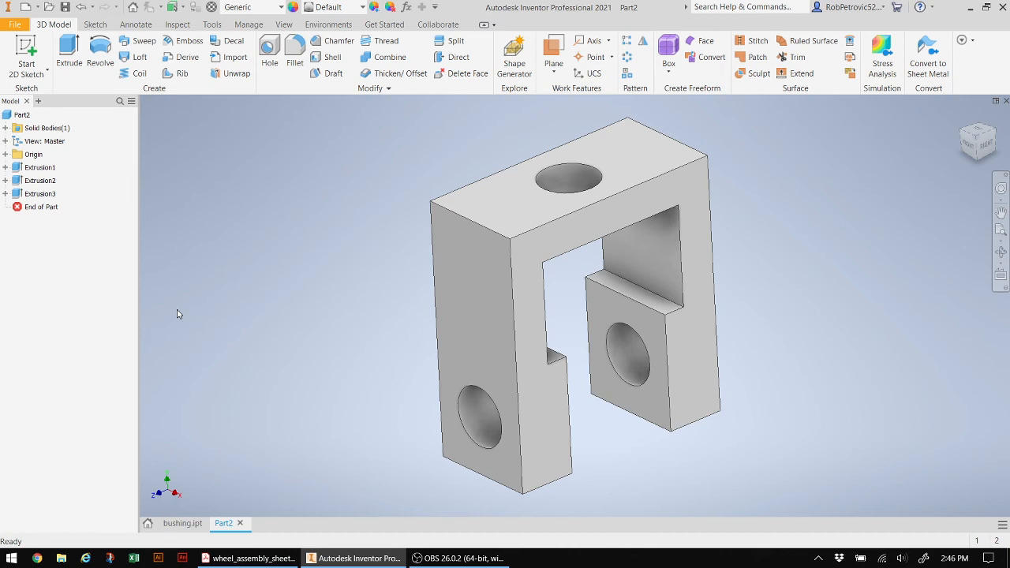
{"action": "mouse_move", "coordinate": [298, 256]}
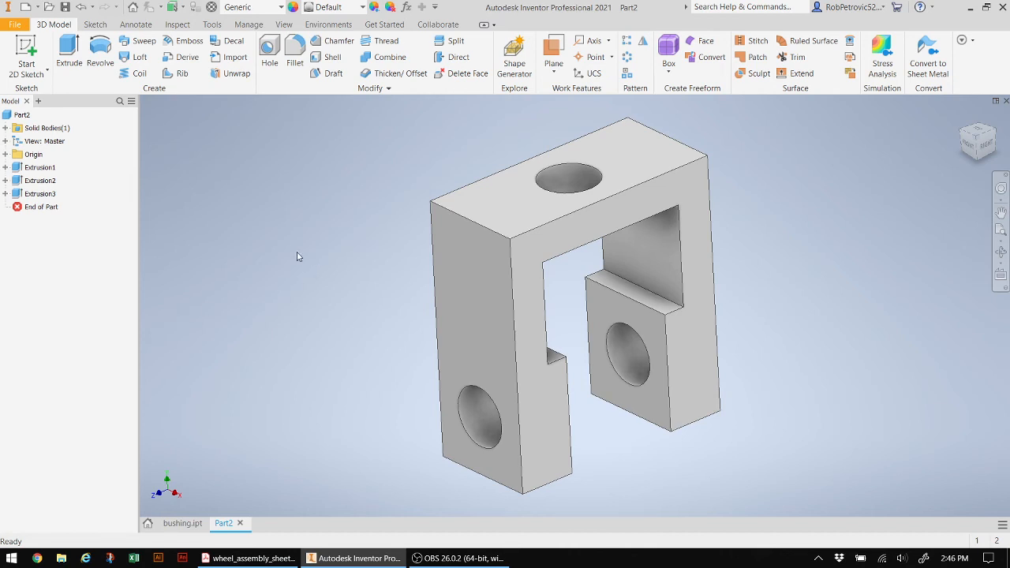
{"action": "mouse_move", "coordinate": [385, 319]}
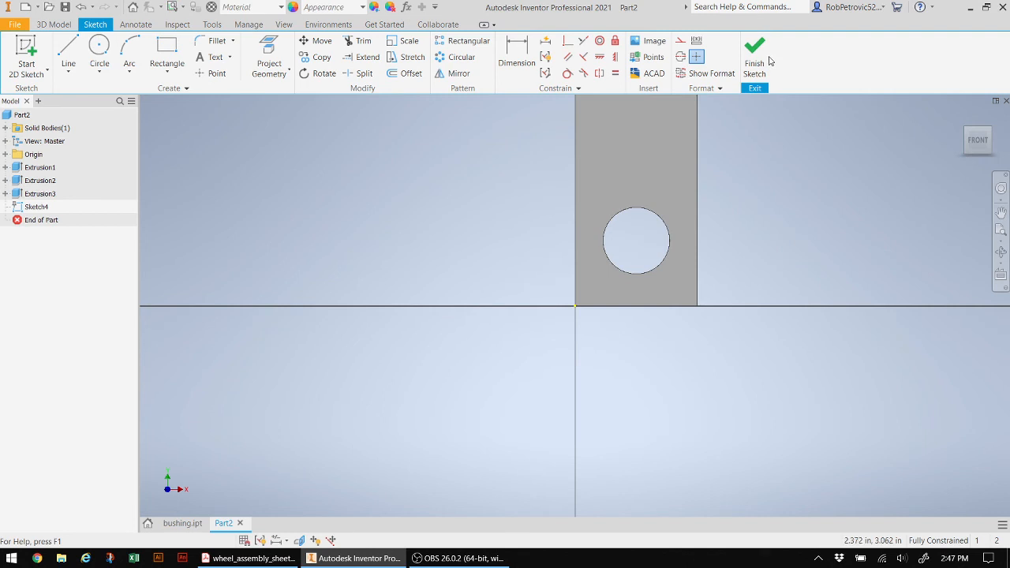
Finish two empty sketches, Sketch4 and Sketch5, without changing the solid
{"action": "left_click", "coordinate": [754, 66]}
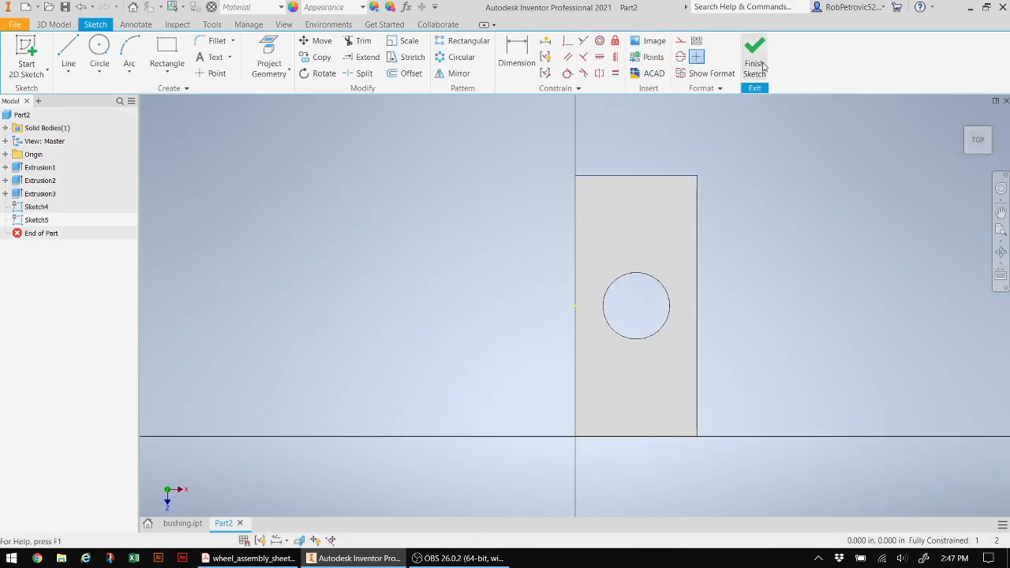
{"action": "left_click", "coordinate": [755, 60]}
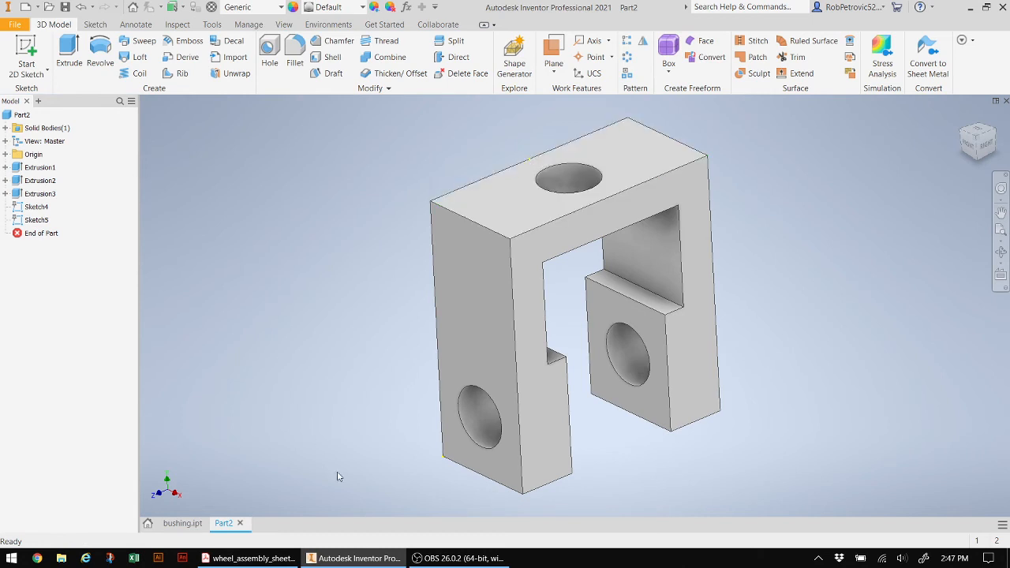
{"action": "mouse_move", "coordinate": [365, 344]}
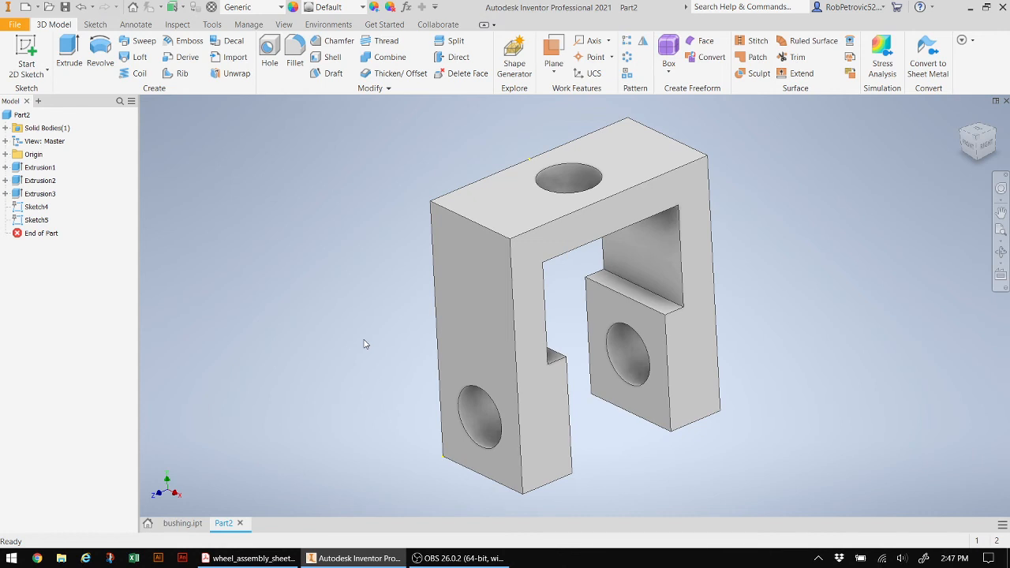
{"action": "mouse_move", "coordinate": [386, 316]}
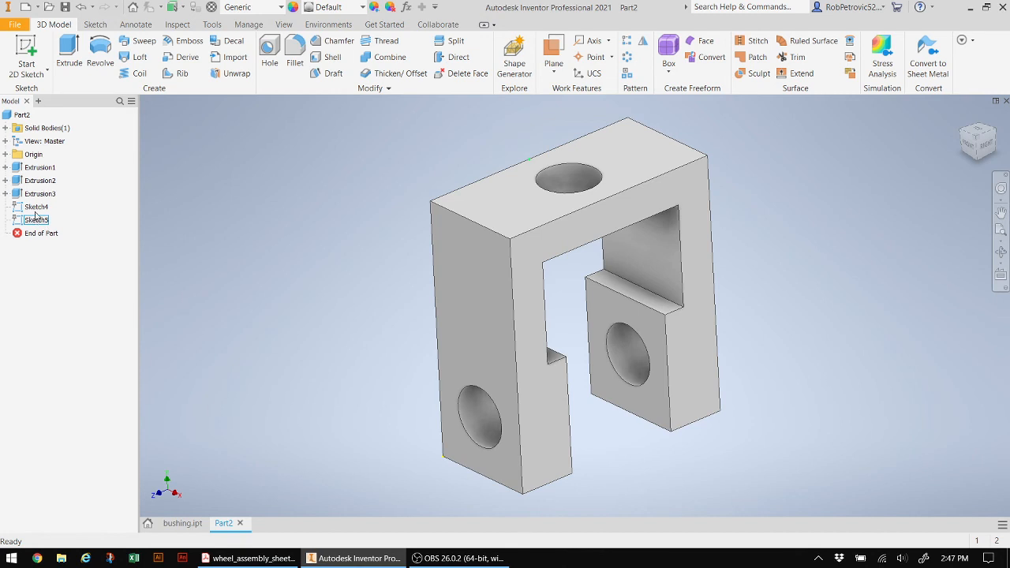
Expand Extrusion1, Extrusion2 and Extrusion3 in the browser to check which sketches they use
{"action": "left_click", "coordinate": [35, 205]}
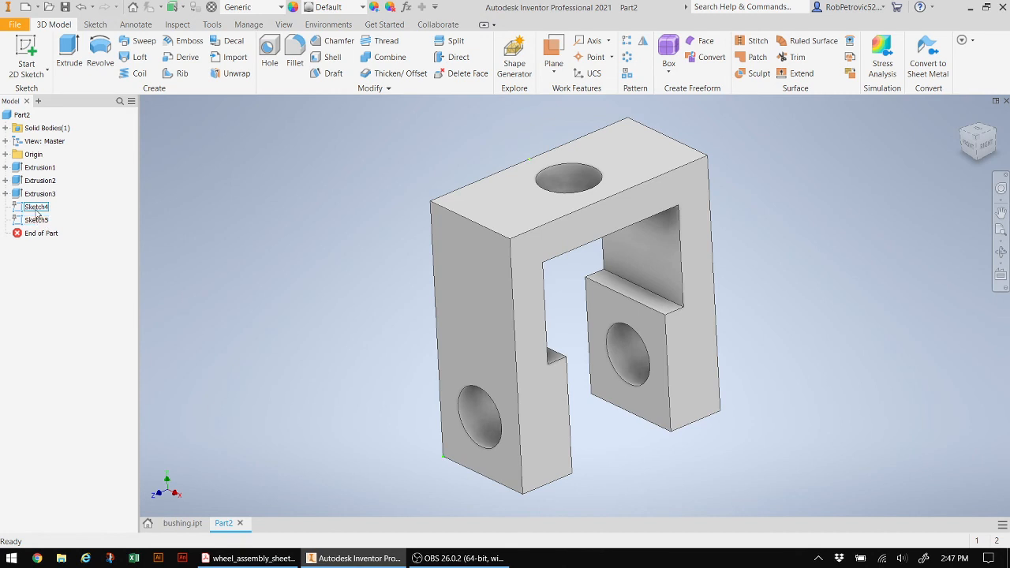
{"action": "left_click", "coordinate": [6, 167]}
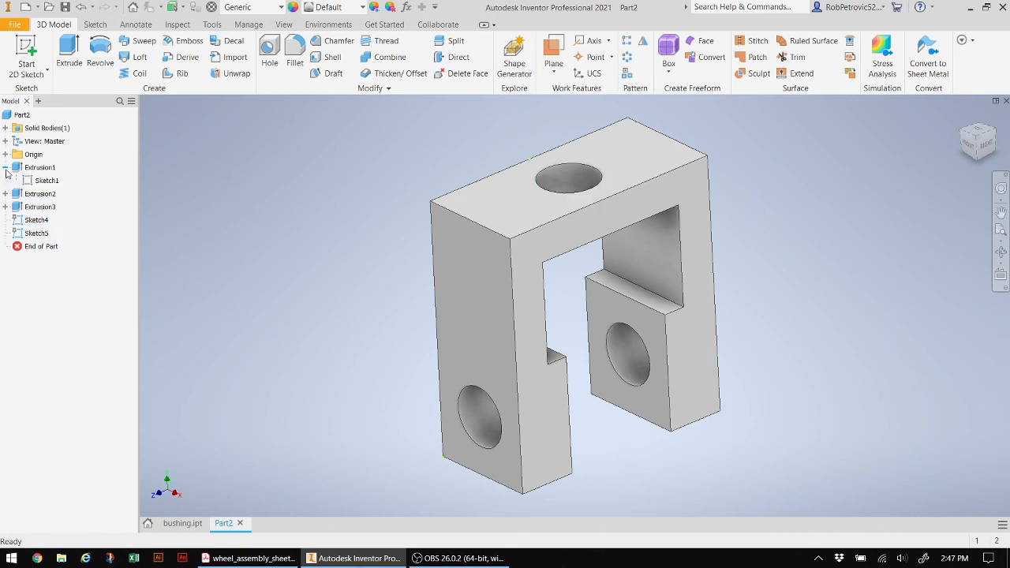
{"action": "left_click", "coordinate": [41, 168]}
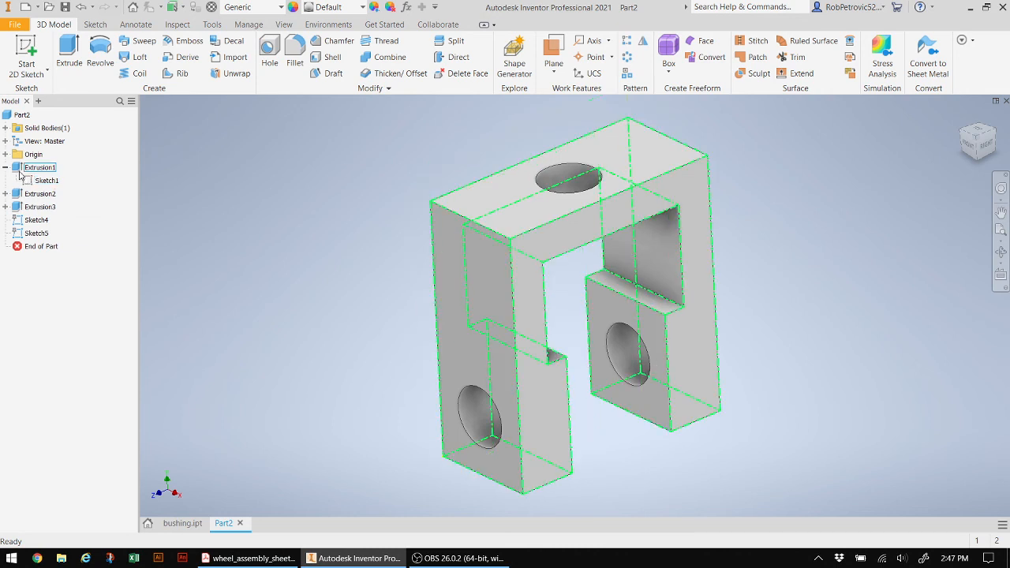
{"action": "left_click", "coordinate": [39, 180]}
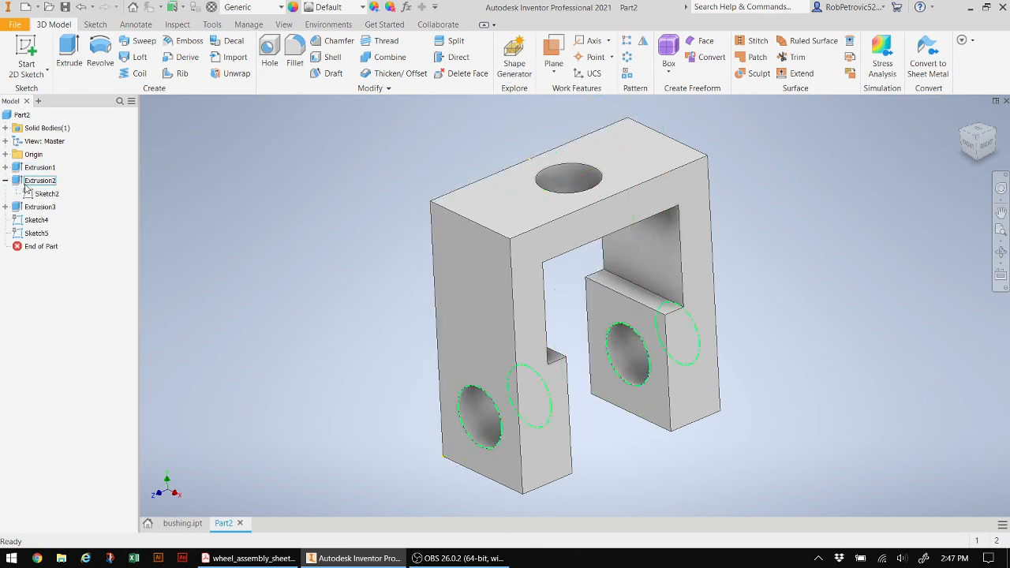
{"action": "left_click", "coordinate": [46, 193]}
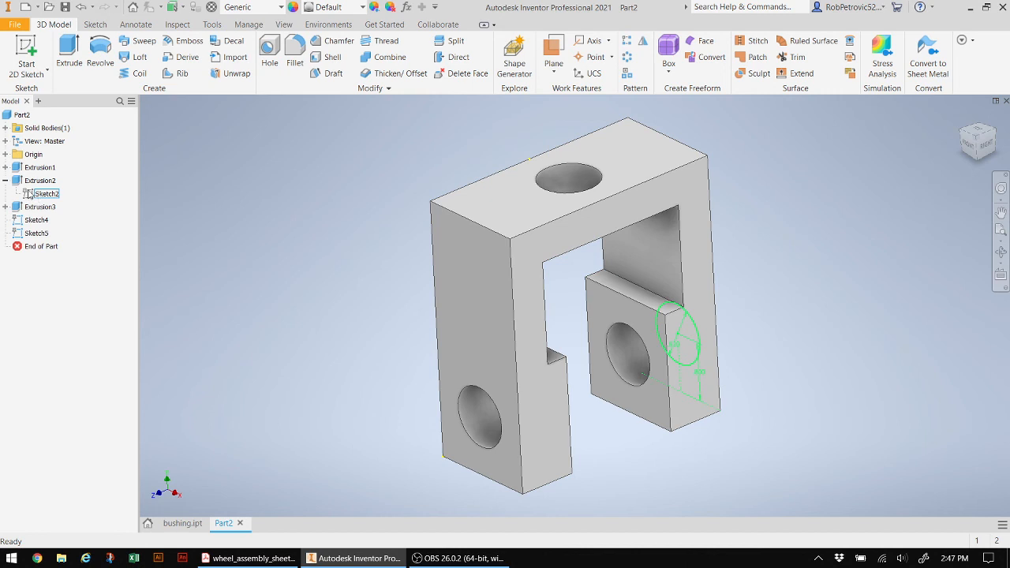
{"action": "left_click", "coordinate": [6, 193]}
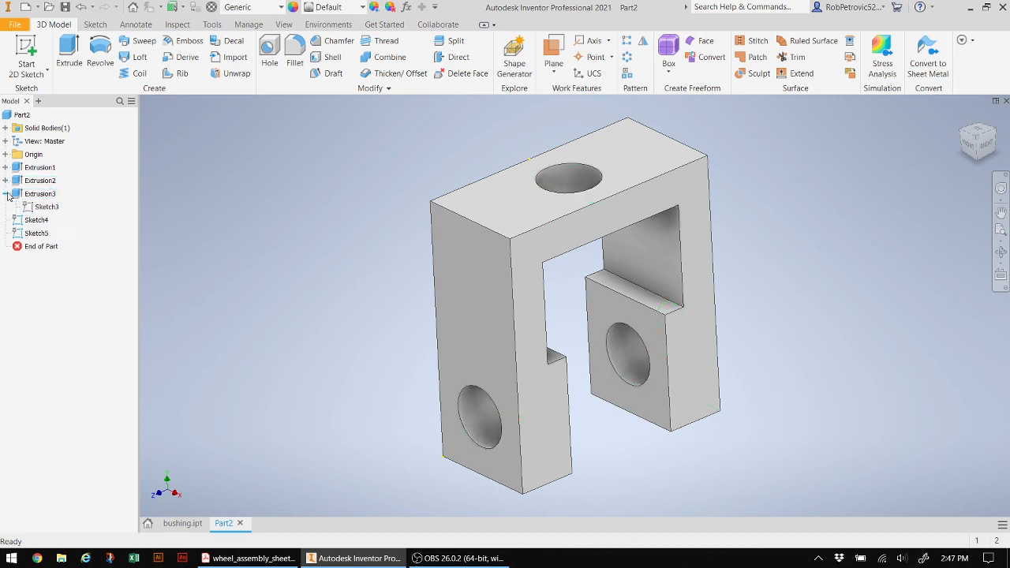
{"action": "left_click", "coordinate": [46, 205]}
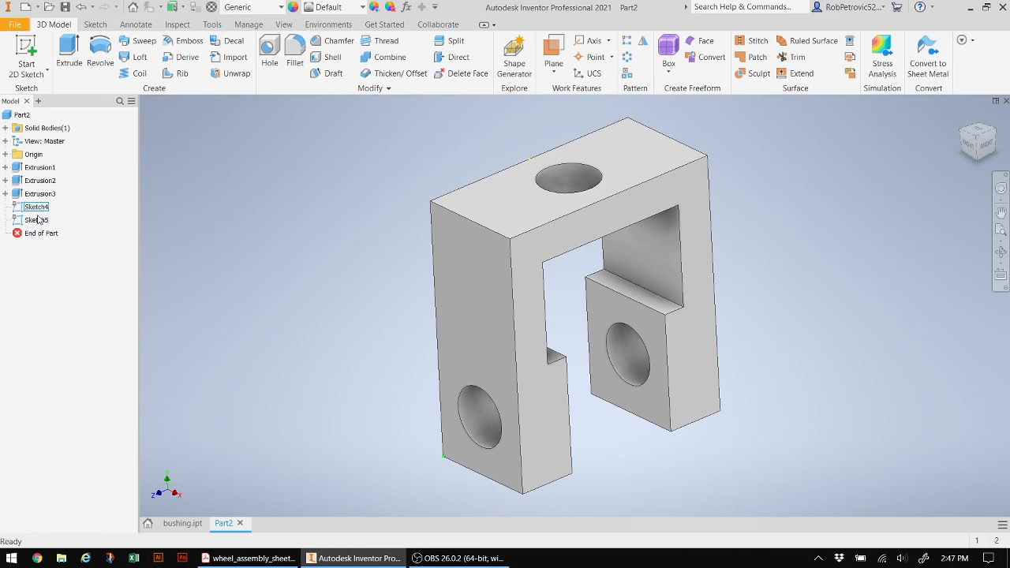
Delete the unused Sketch4 and Sketch5 from the browser
{"action": "left_click", "coordinate": [215, 278]}
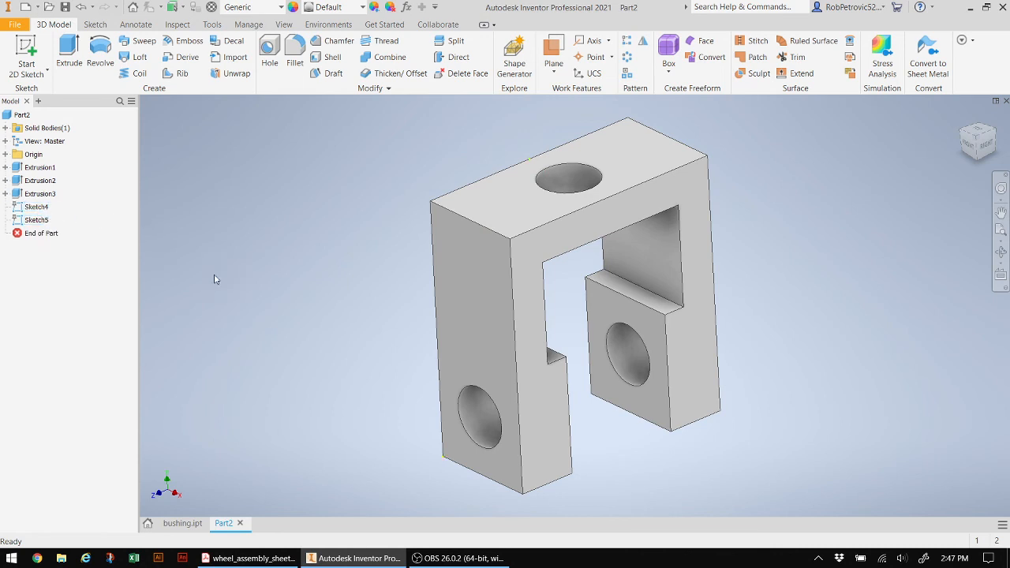
{"action": "mouse_move", "coordinate": [240, 284]}
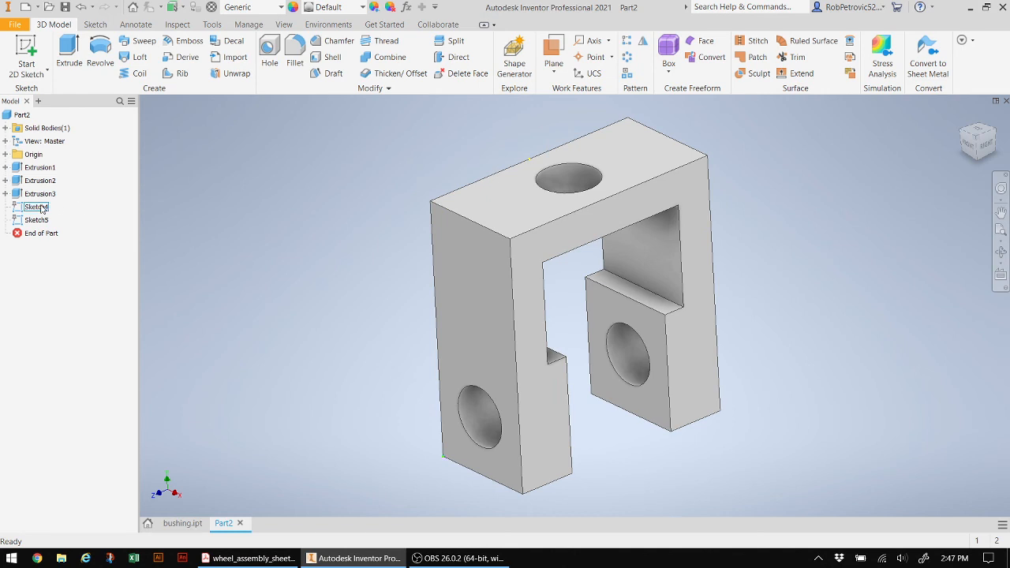
{"action": "right_click", "coordinate": [35, 207]}
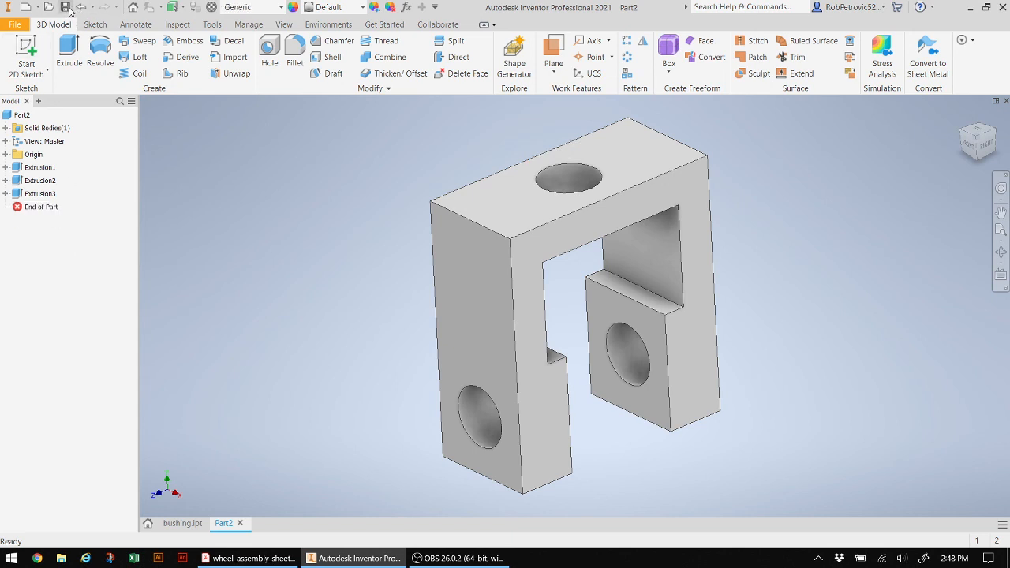
Save the part as bracket.ipt on the Desktop
{"action": "left_click", "coordinate": [66, 6]}
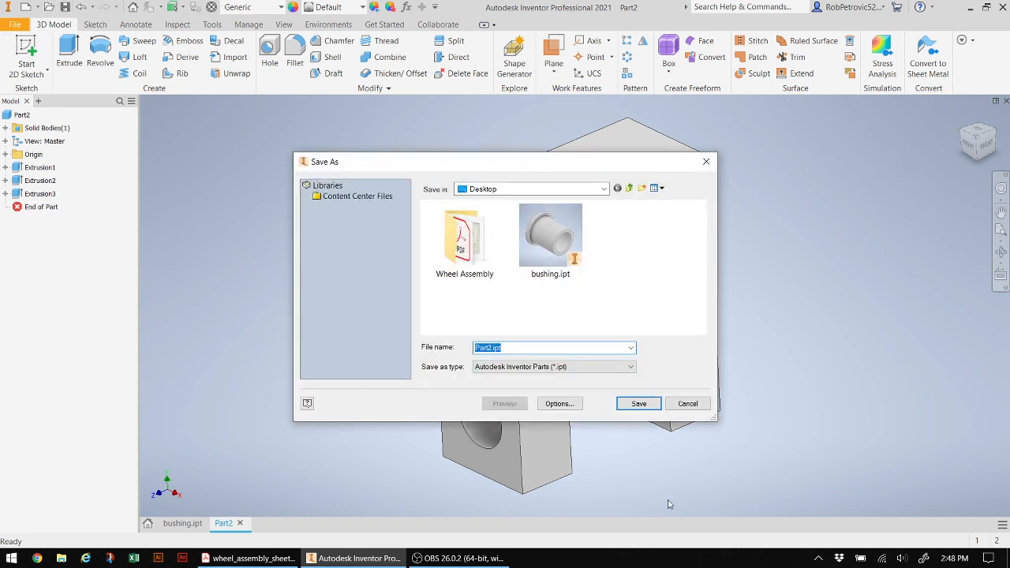
{"action": "type", "text": "bracket"}
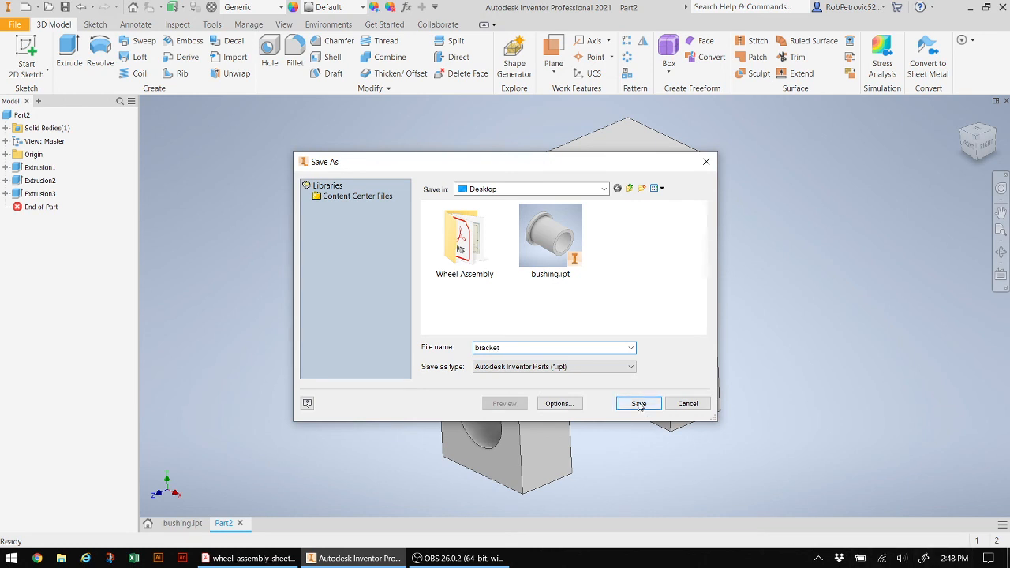
{"action": "left_click", "coordinate": [638, 404]}
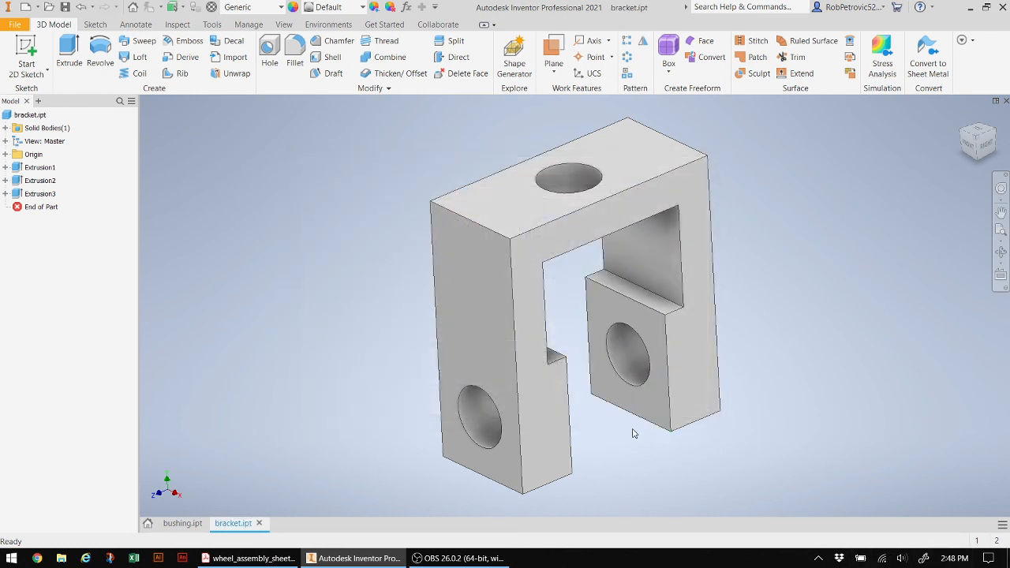
{"action": "left_click", "coordinate": [445, 260]}
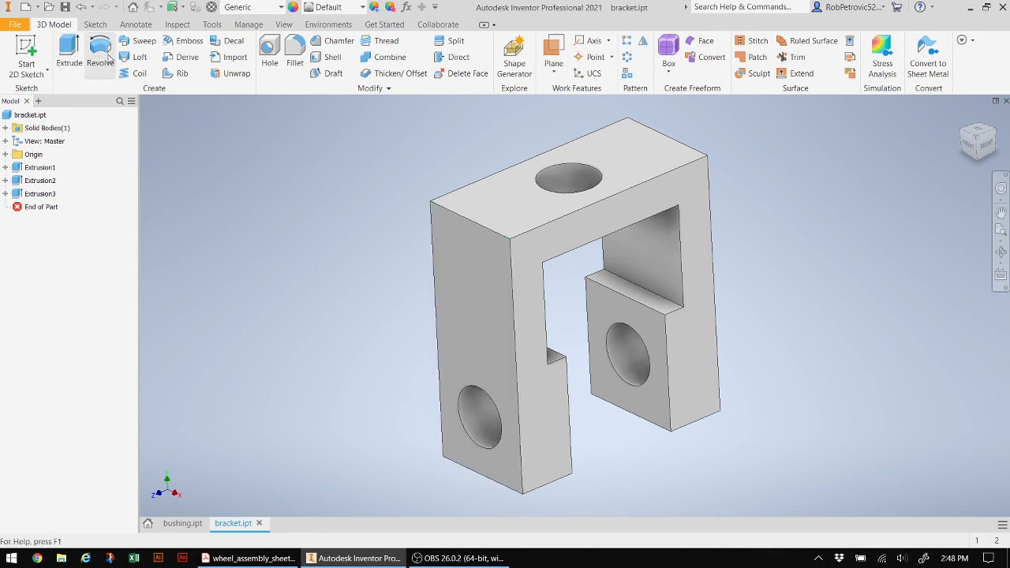
{"action": "mouse_move", "coordinate": [101, 56]}
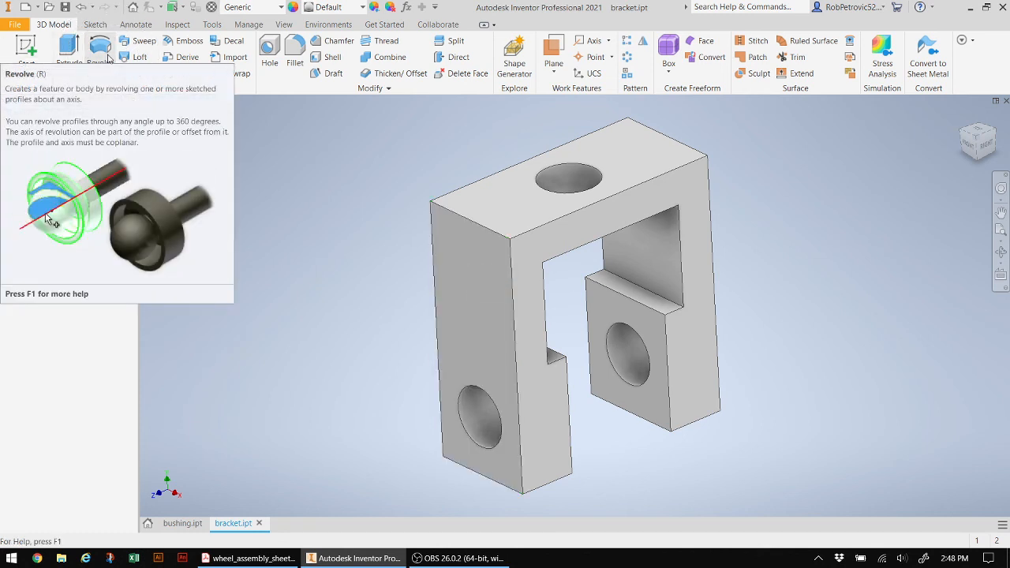